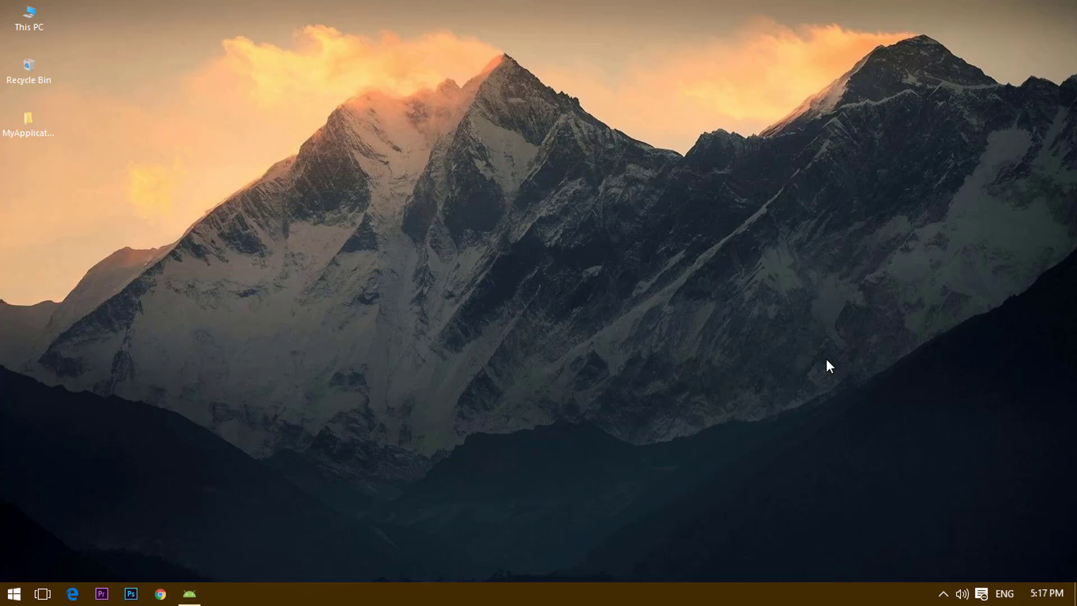
mouse_move(614, 355)
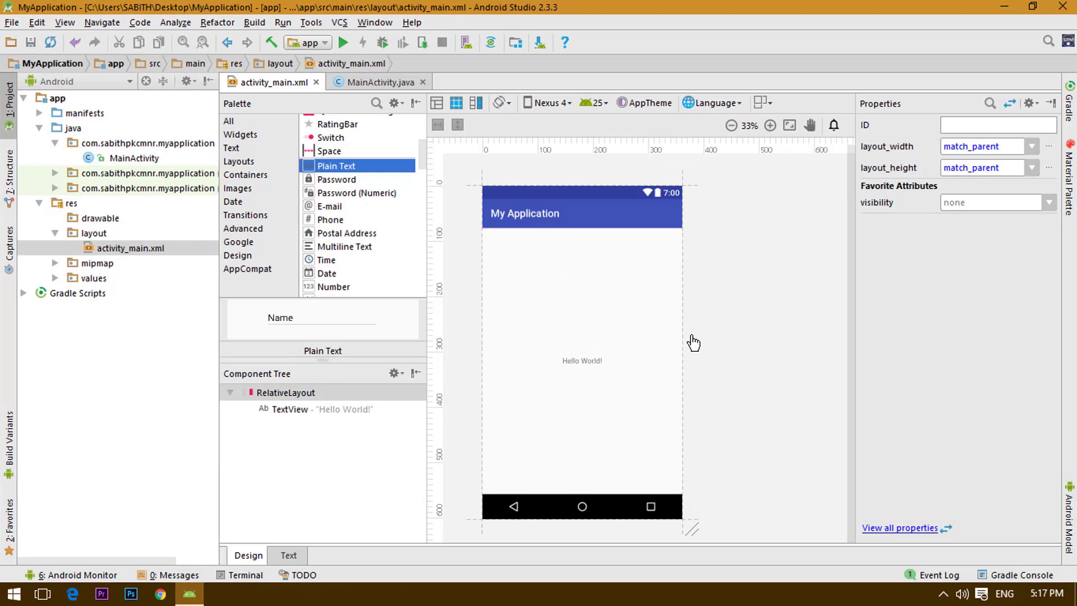
mouse_move(743, 323)
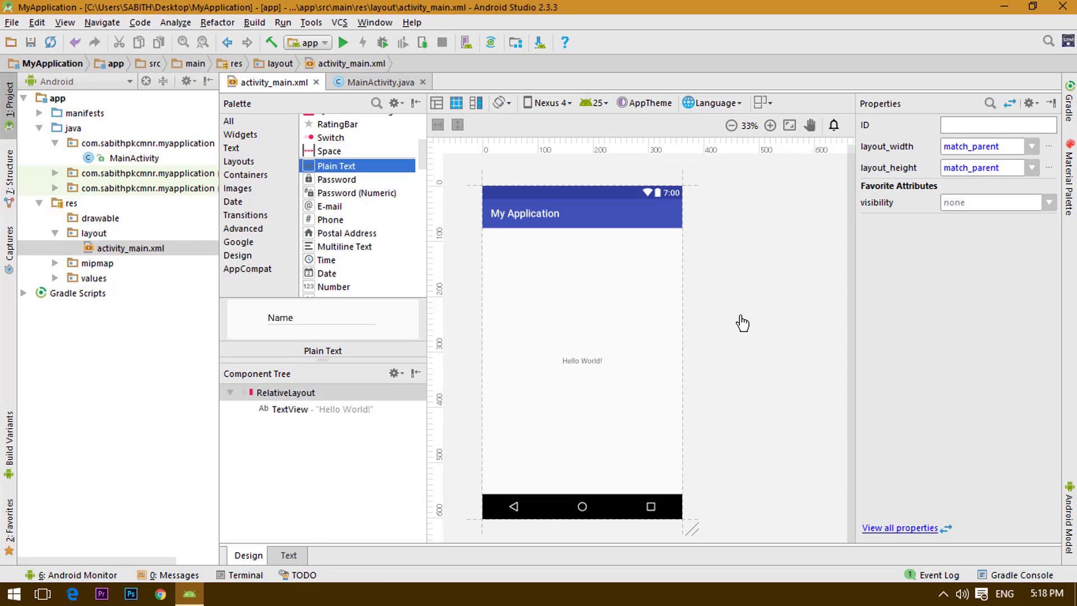
mouse_move(700, 320)
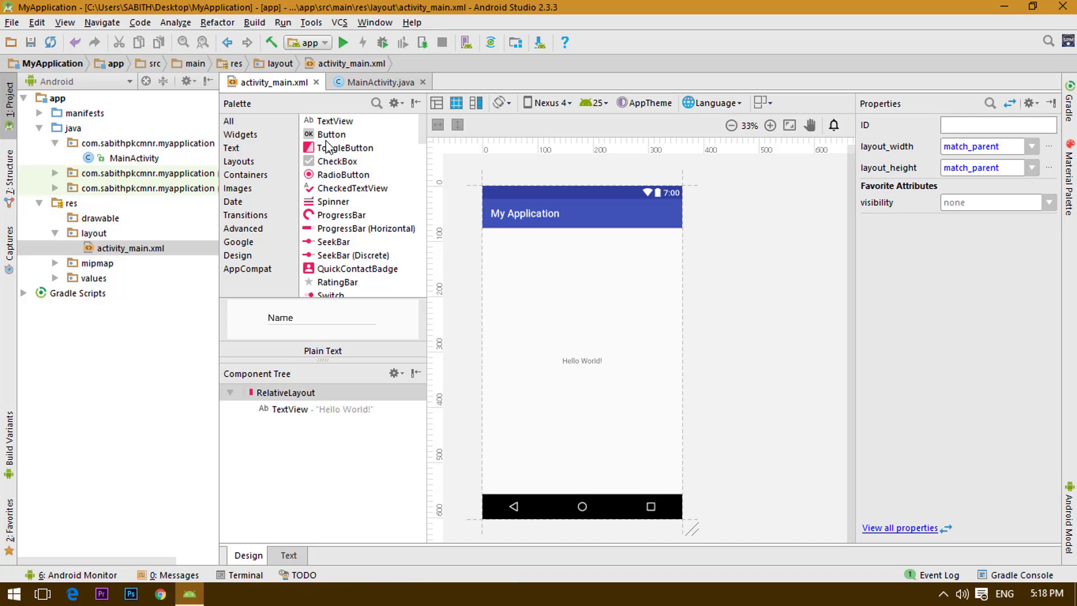
mouse_move(369, 180)
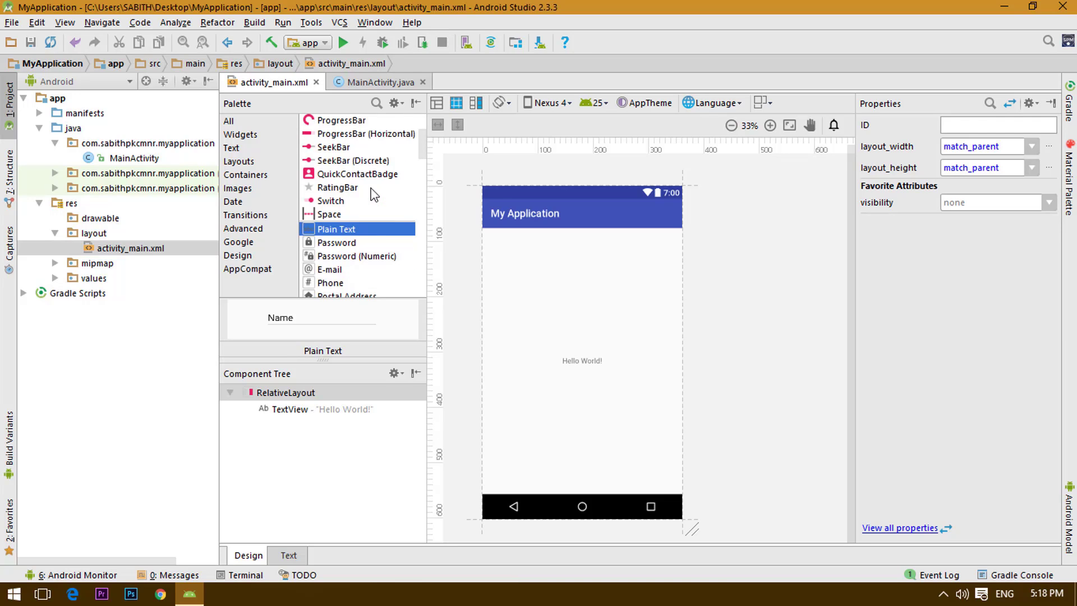
Place a Plain Text field and a Button below the Hello World TextView.
scroll(down, 3)
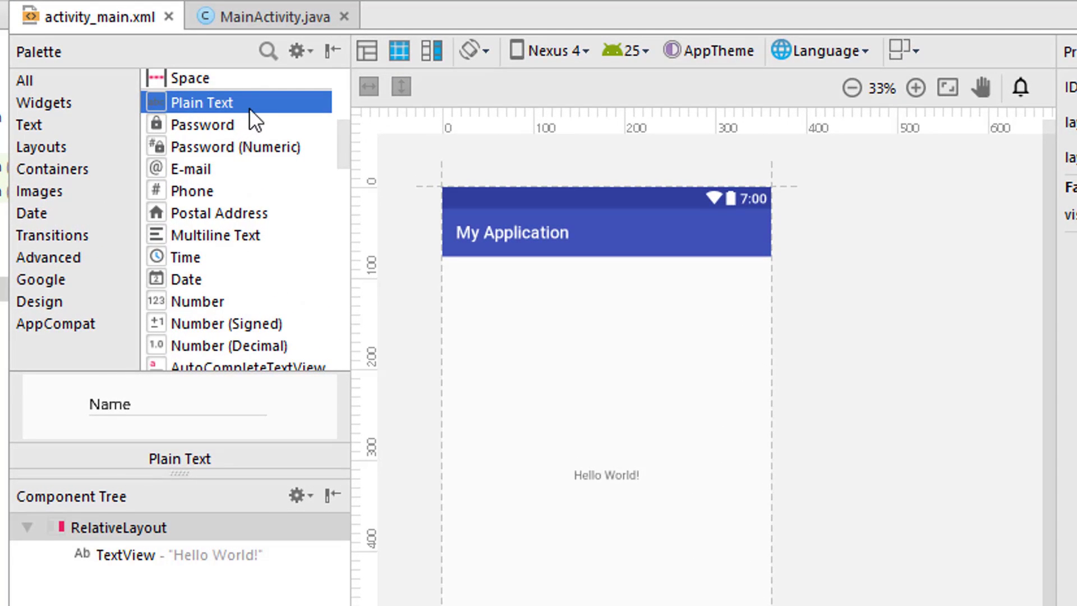
click(237, 146)
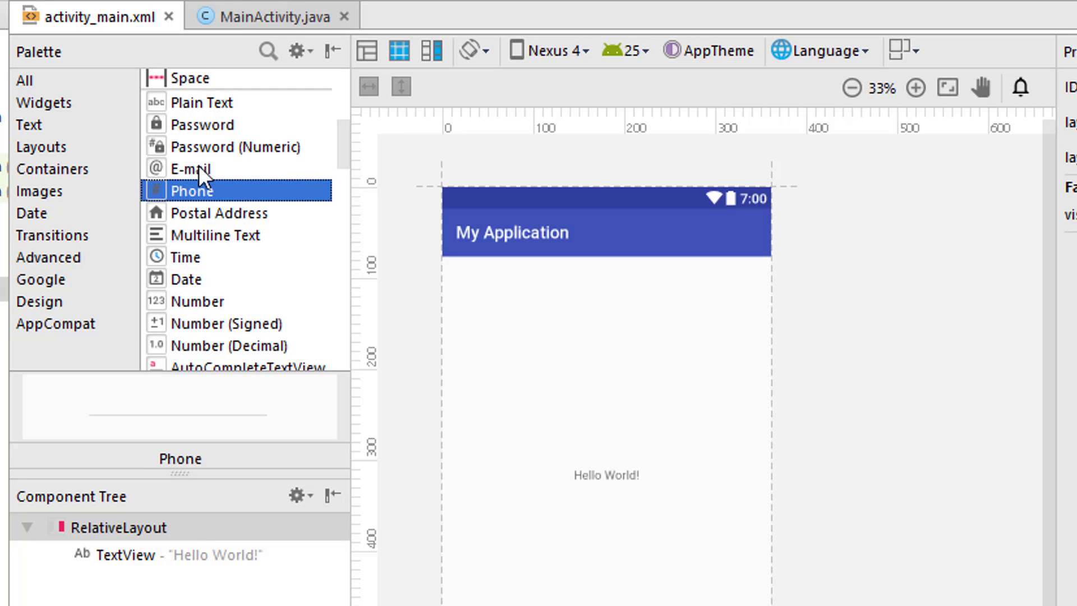
click(200, 102)
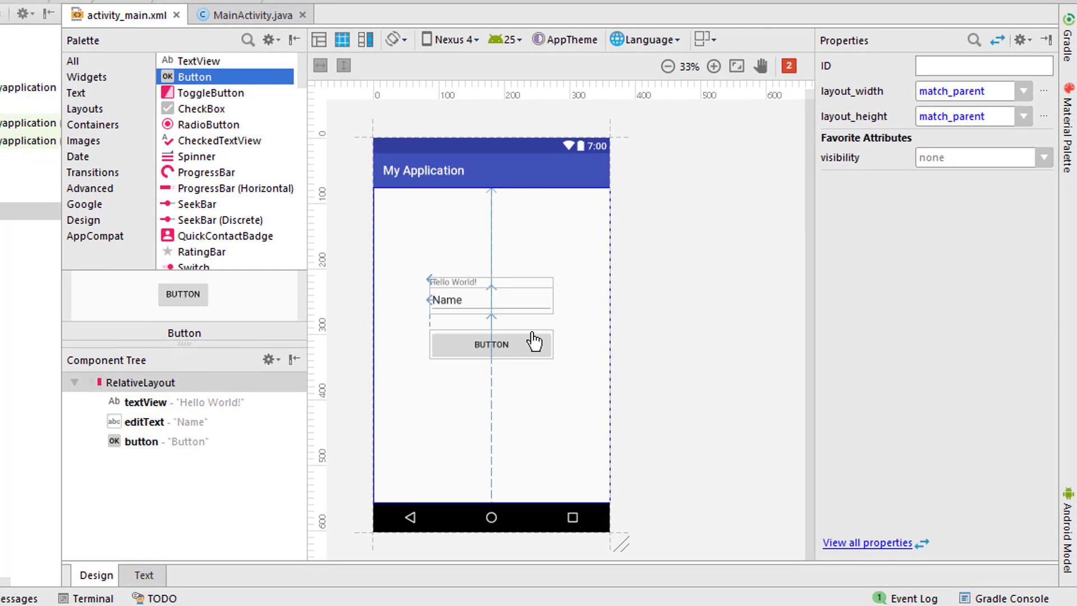
mouse_move(469, 308)
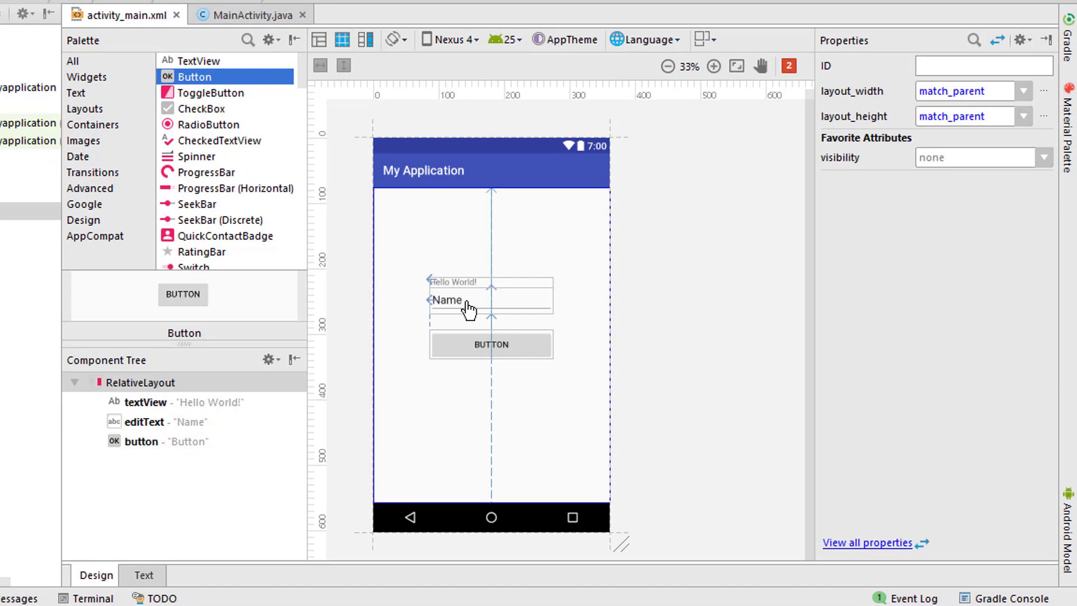
Review the properties of the Name field, the button and the Hello World text.
click(448, 299)
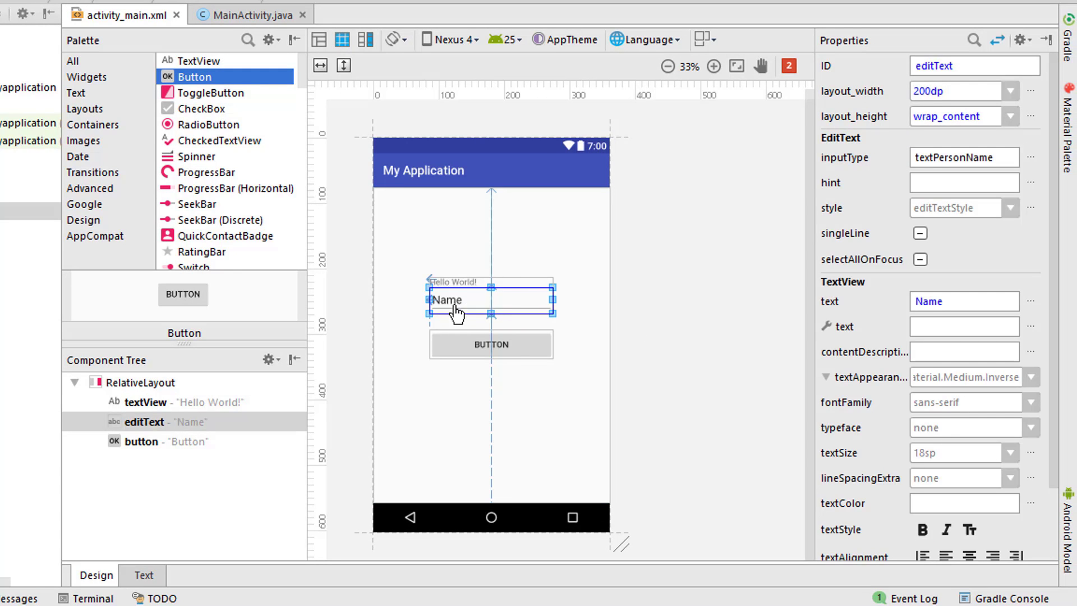
click(494, 431)
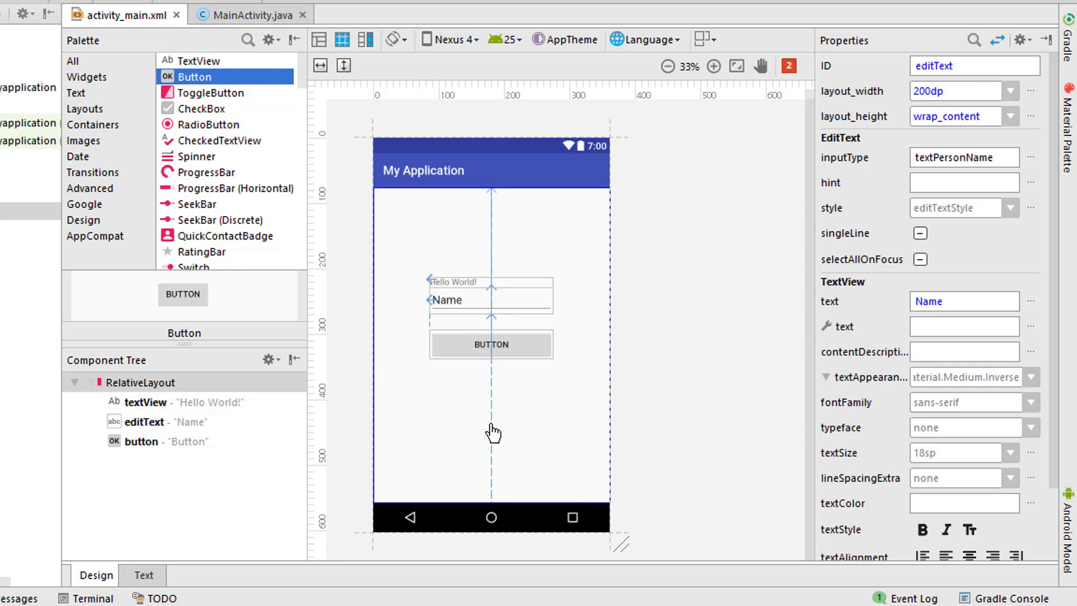
click(490, 345)
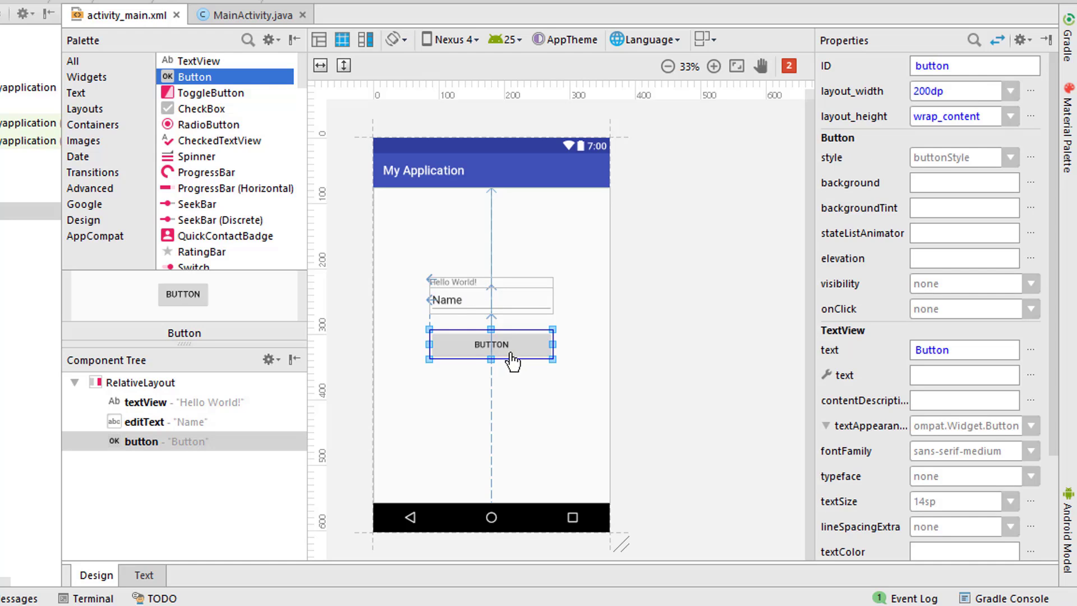
click(490, 300)
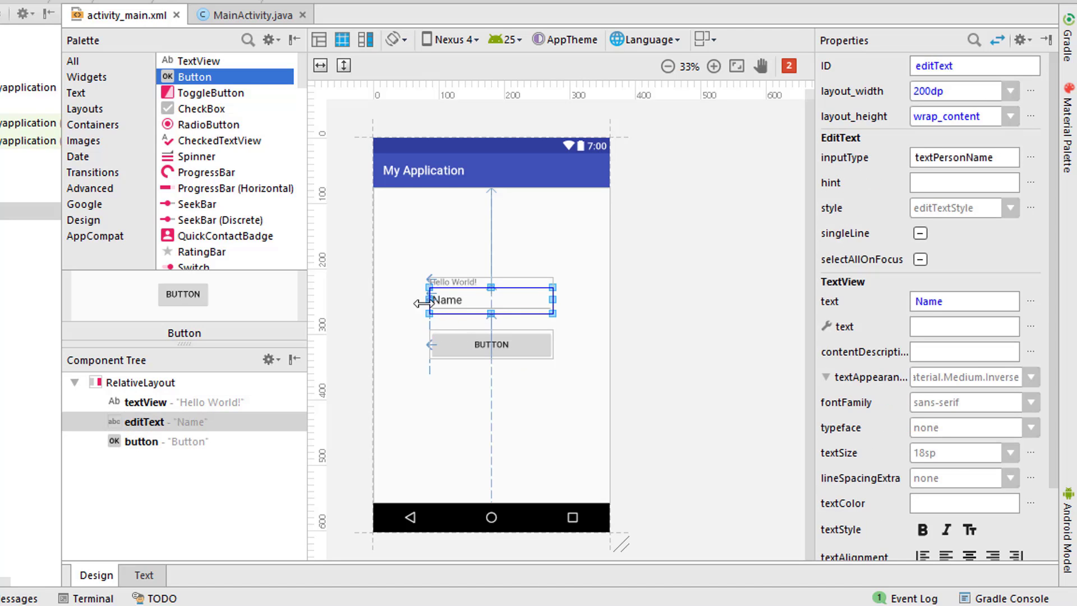
click(140, 381)
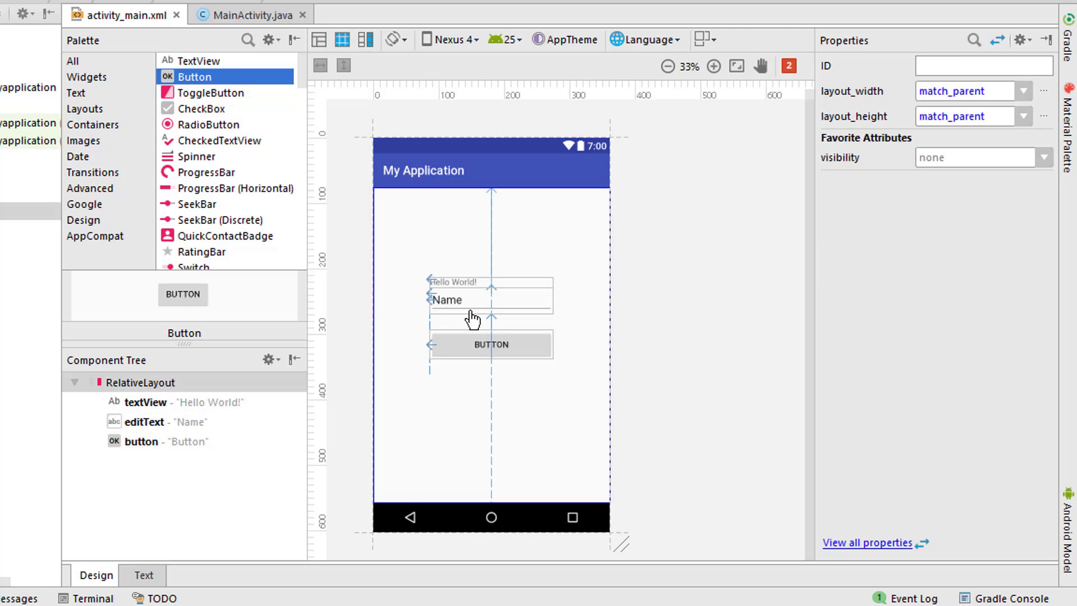
click(453, 281)
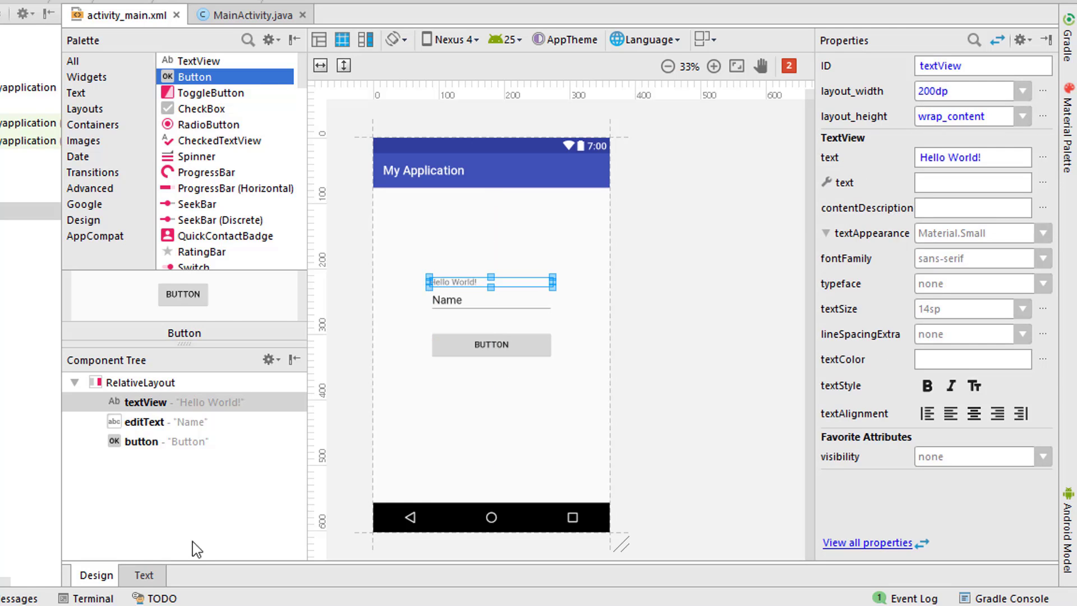
Show the layout's XML source via the editor's Text mode.
click(142, 574)
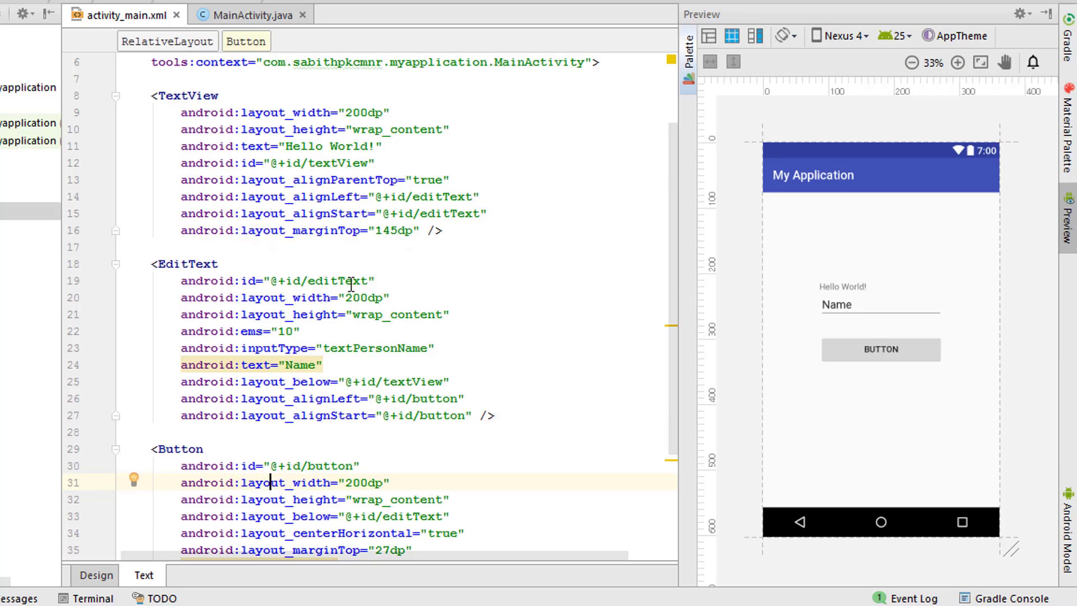
click(185, 263)
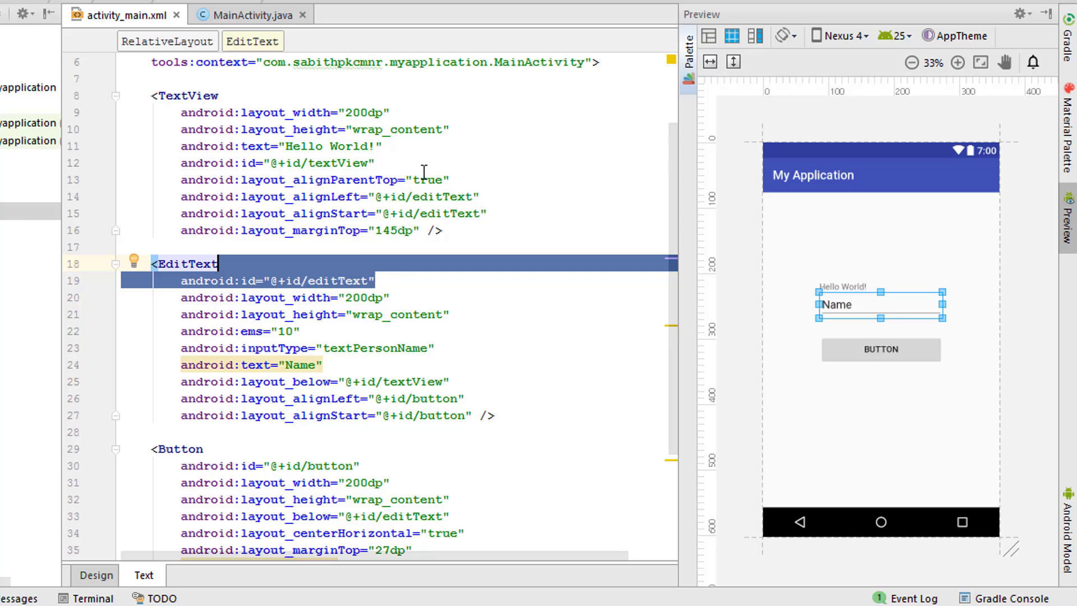
mouse_move(413, 158)
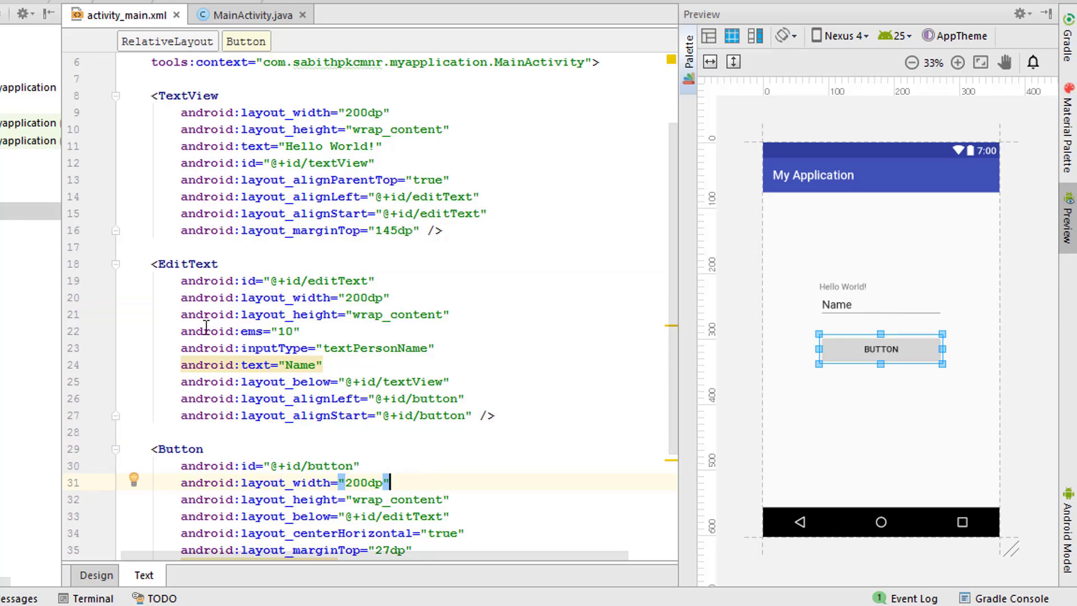
mouse_move(233, 19)
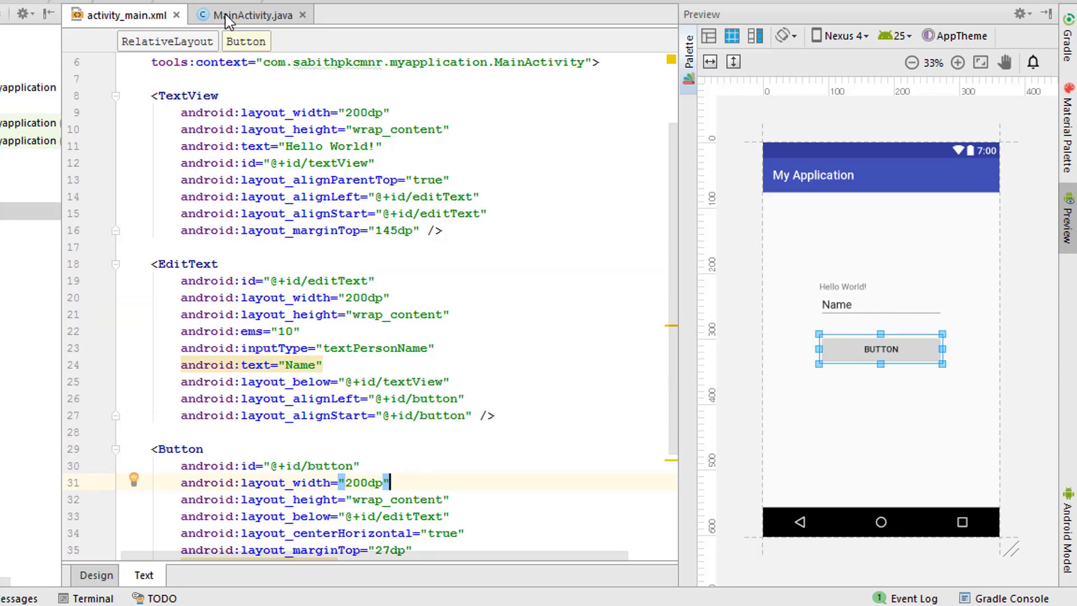
In MainActivity's onCreate, declare textView, editText and button via findViewById from their layout ids.
click(249, 15)
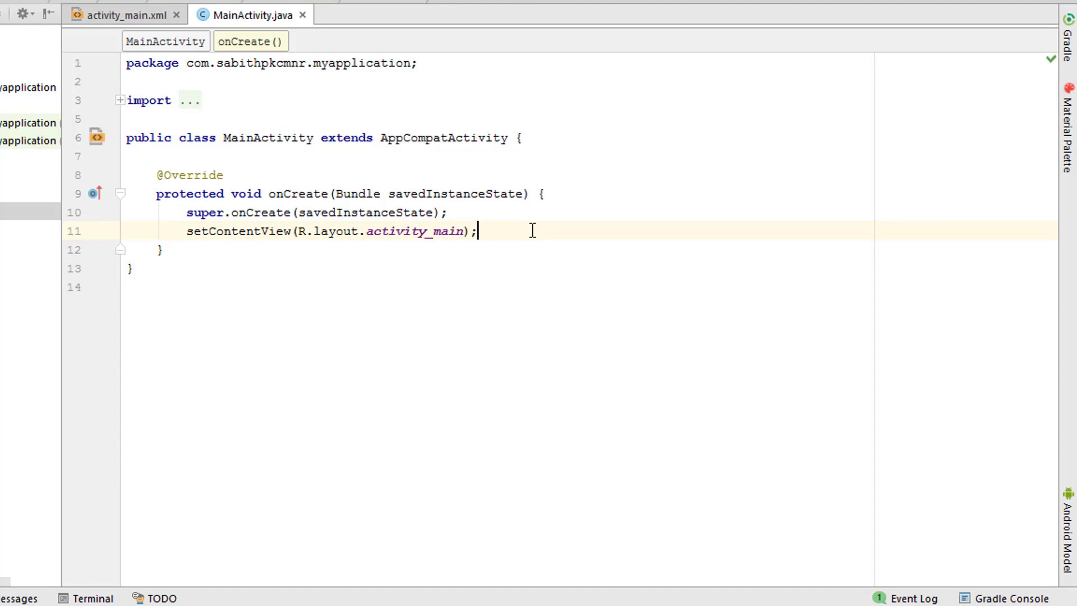
key(enter)
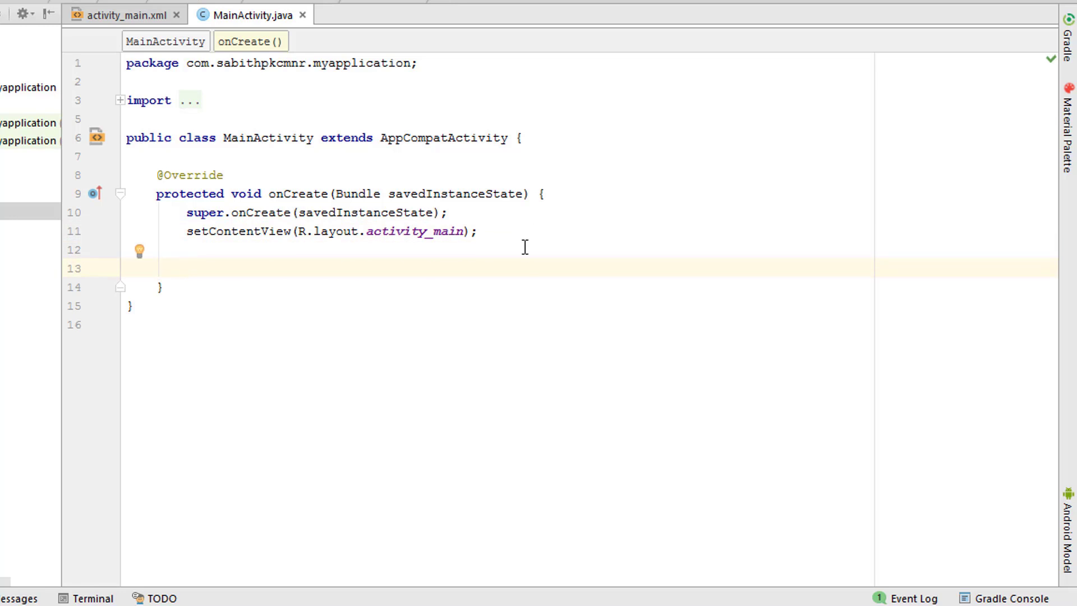
key(enter)
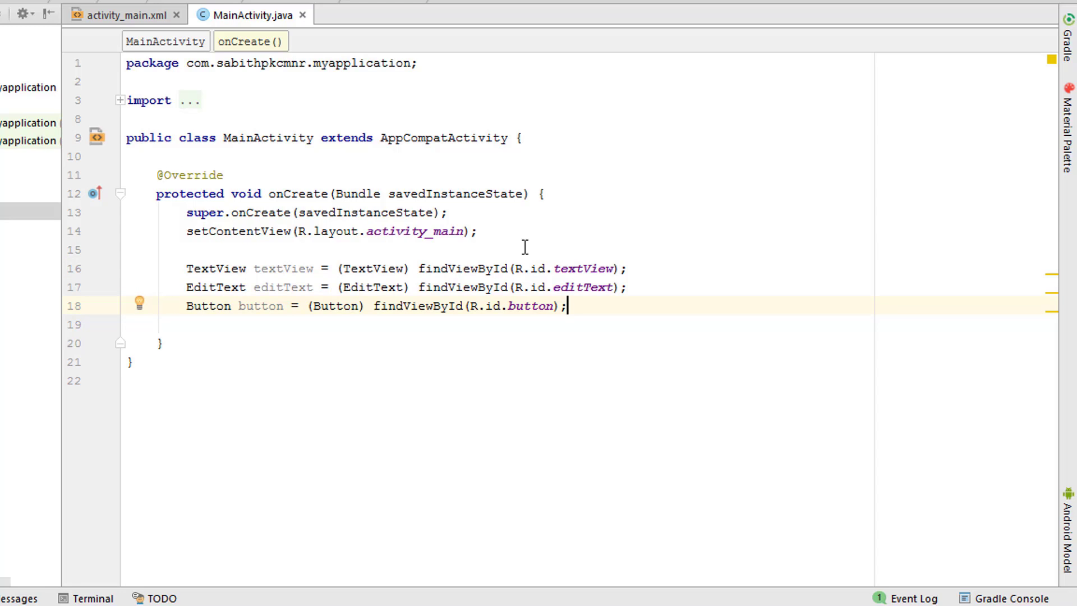
key(Enter)
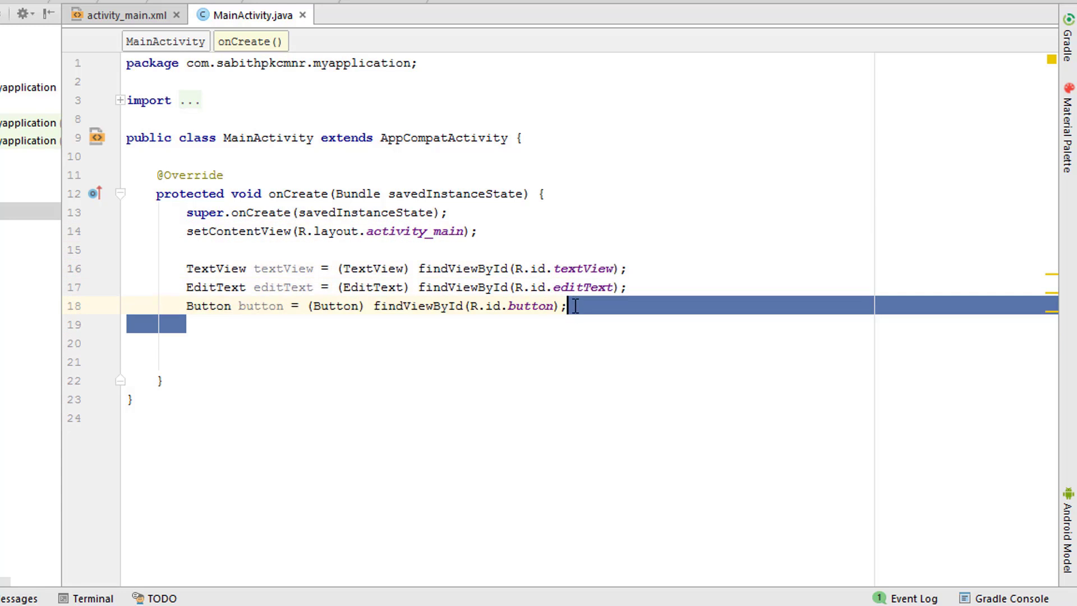
click(258, 324)
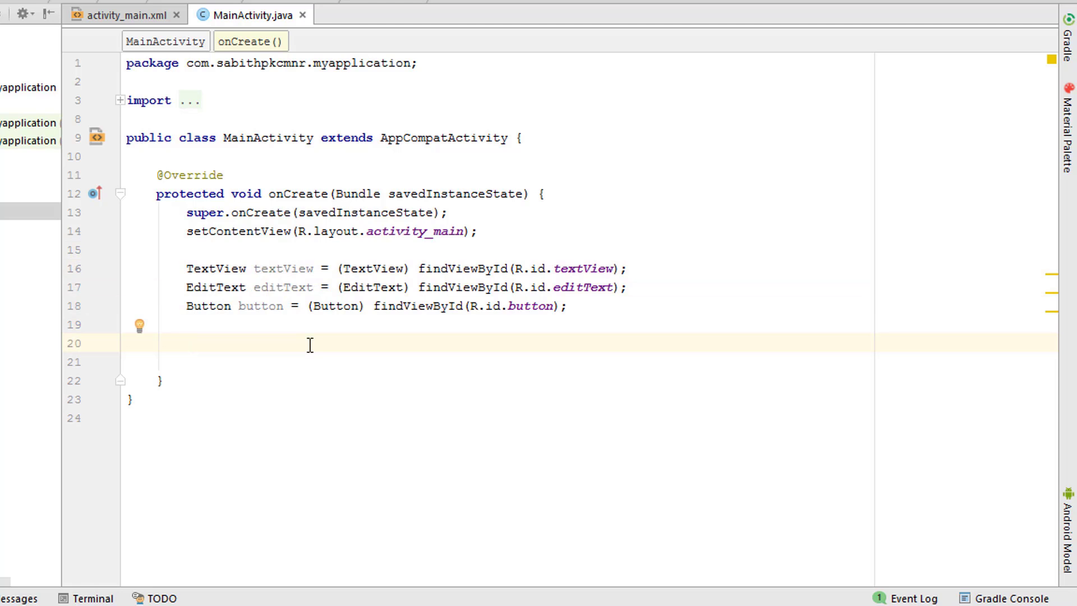
Attach button.setOnClickListener with an autocompleted empty onClick override.
text(b)
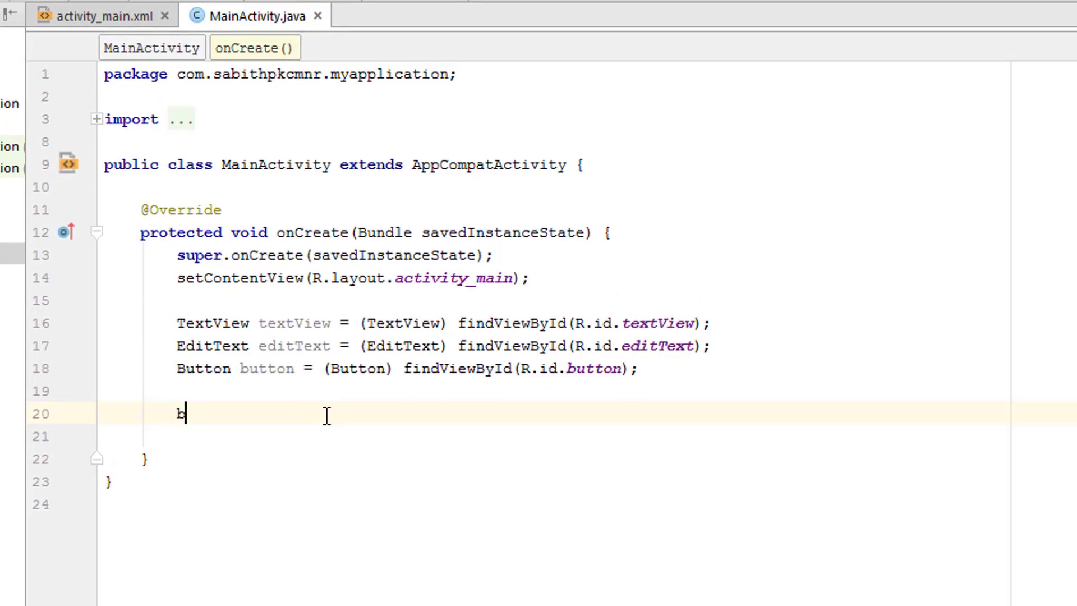
text(utton.)
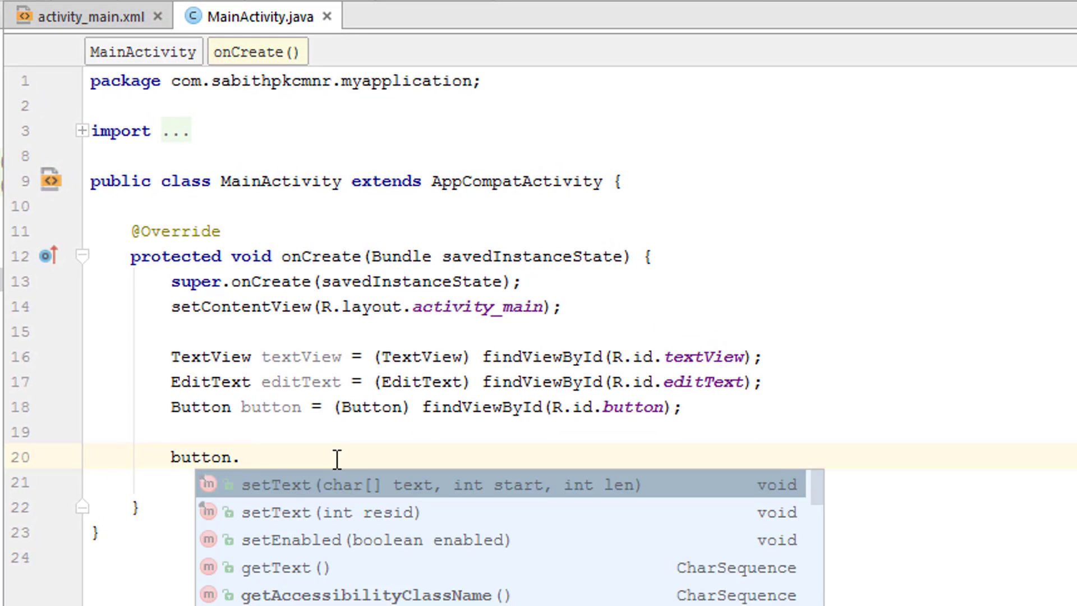
text(setP)
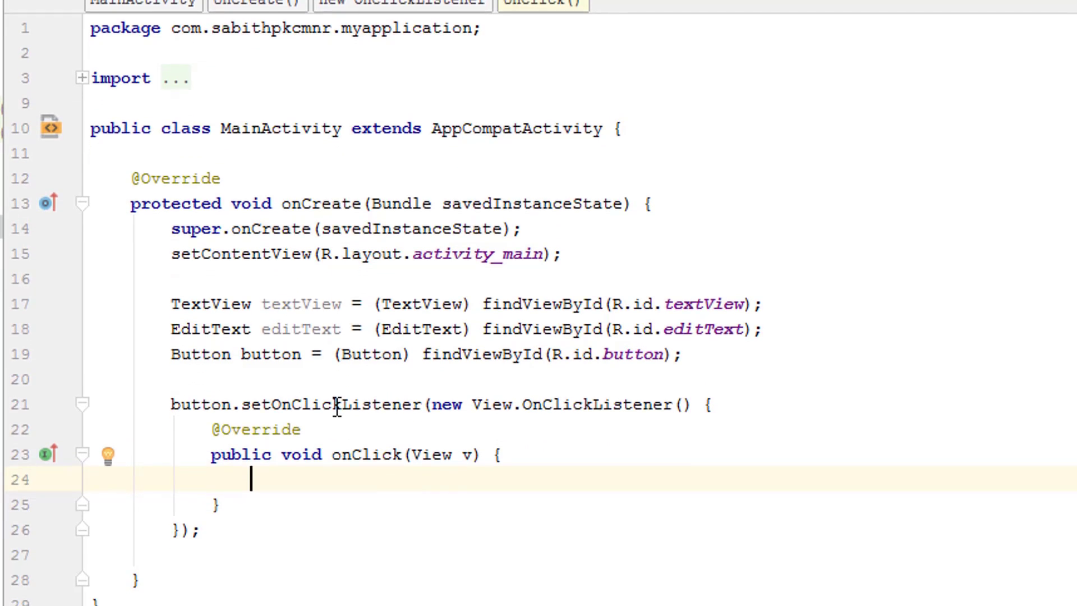
scroll(up, 3)
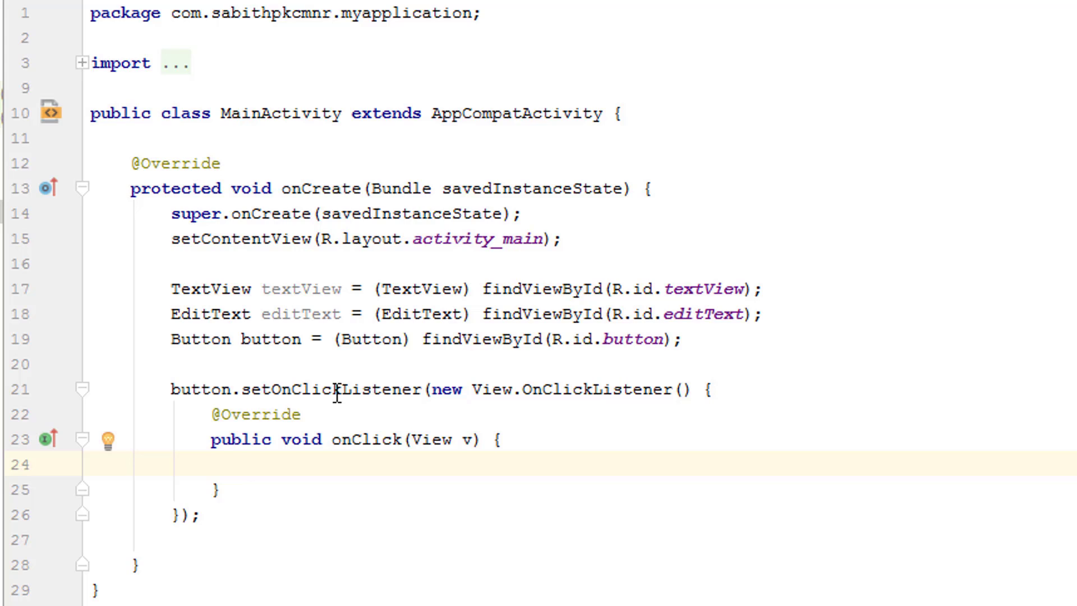
In onClick, write String etString = editText.getText().toString(); making editText final.
text(String)
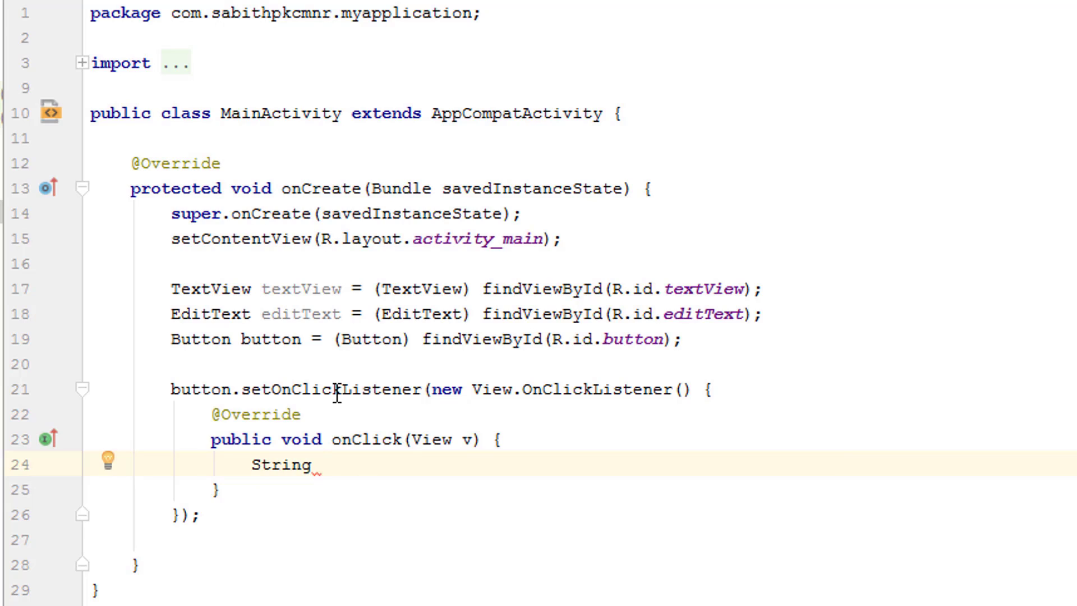
text(et)
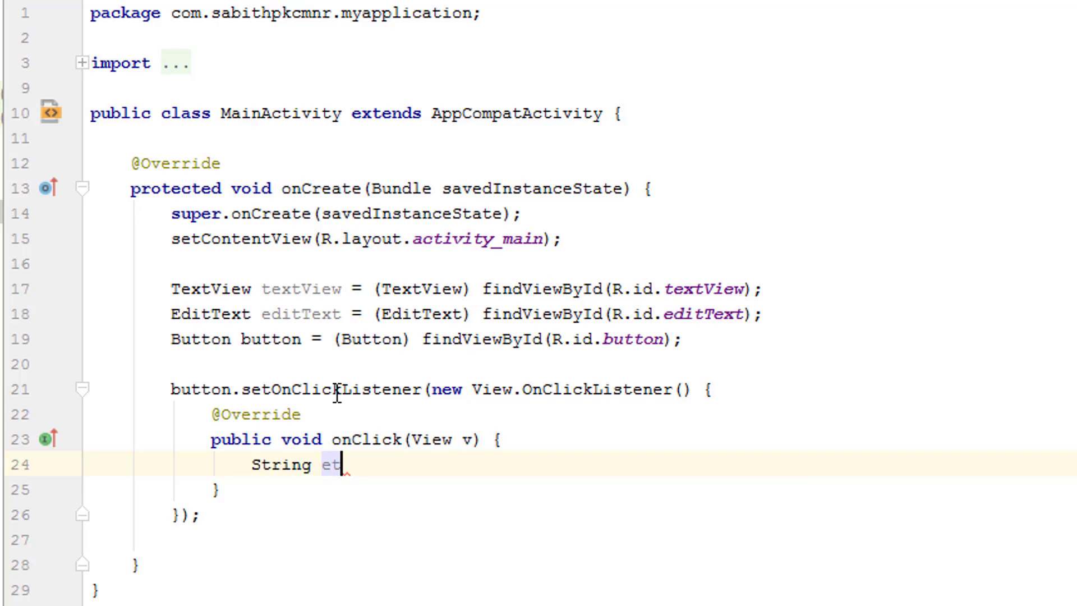
text(String =)
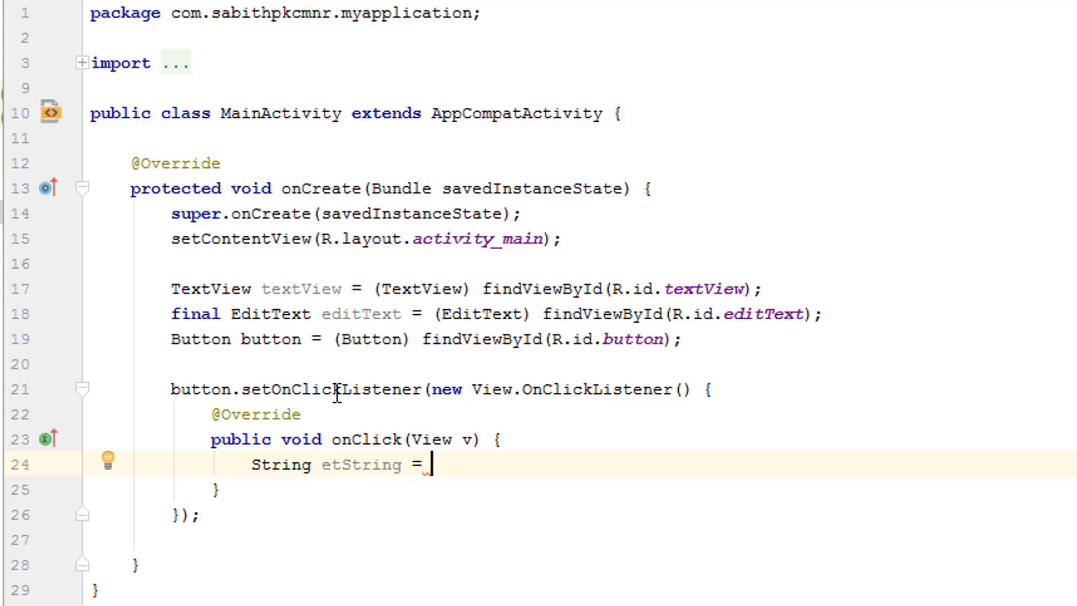
text(editText)
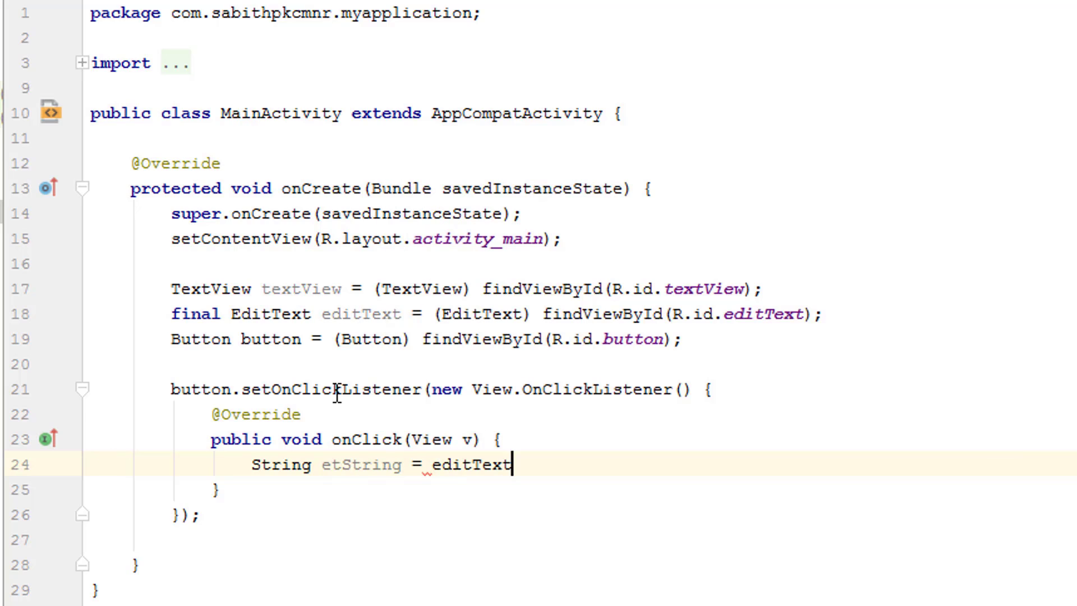
text(.getText()
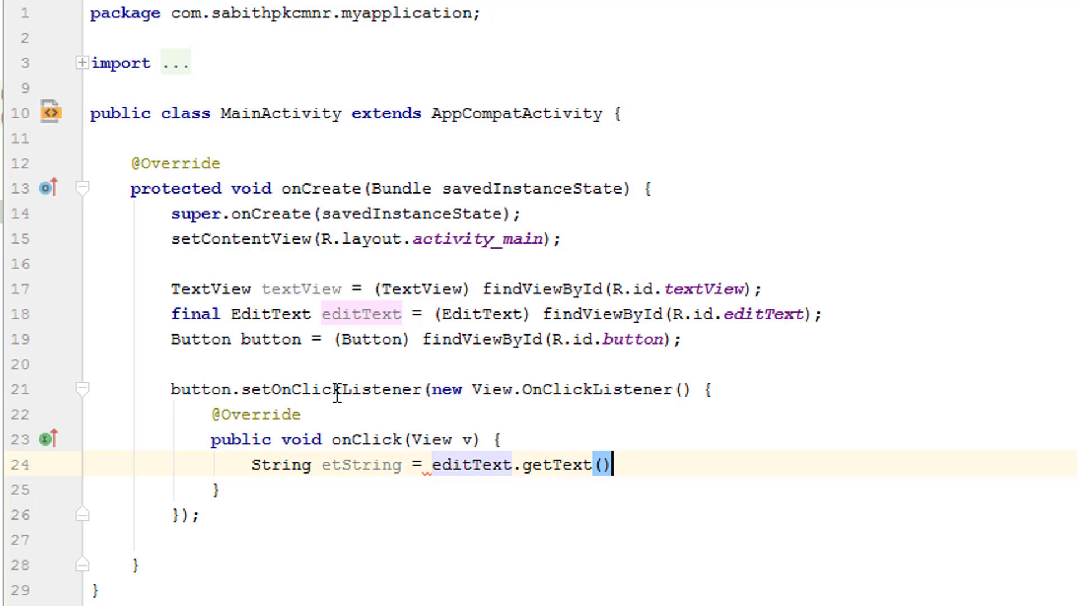
text(.toString())
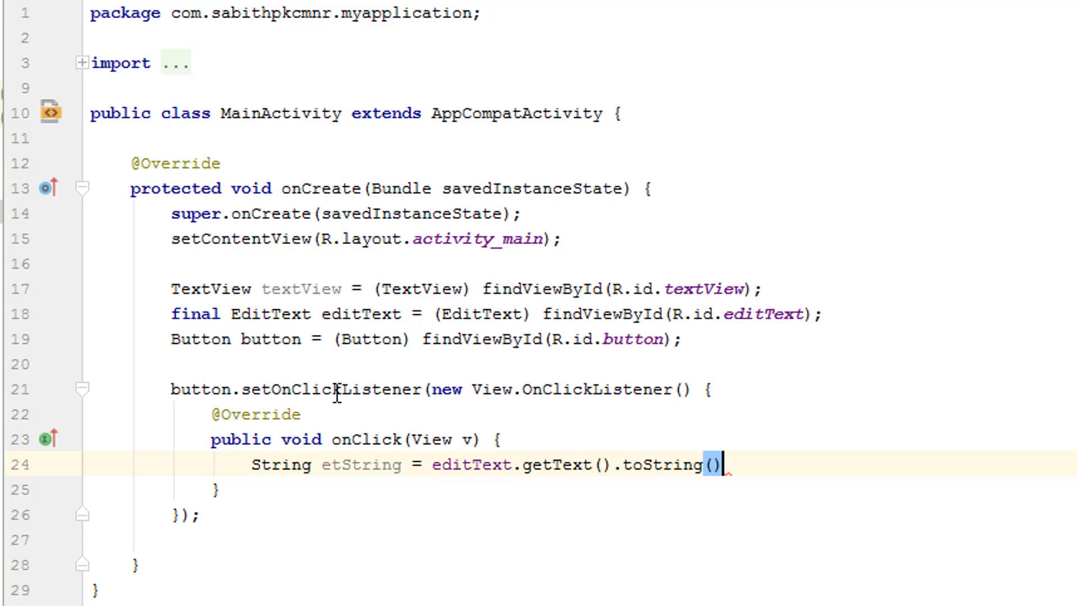
text(;)
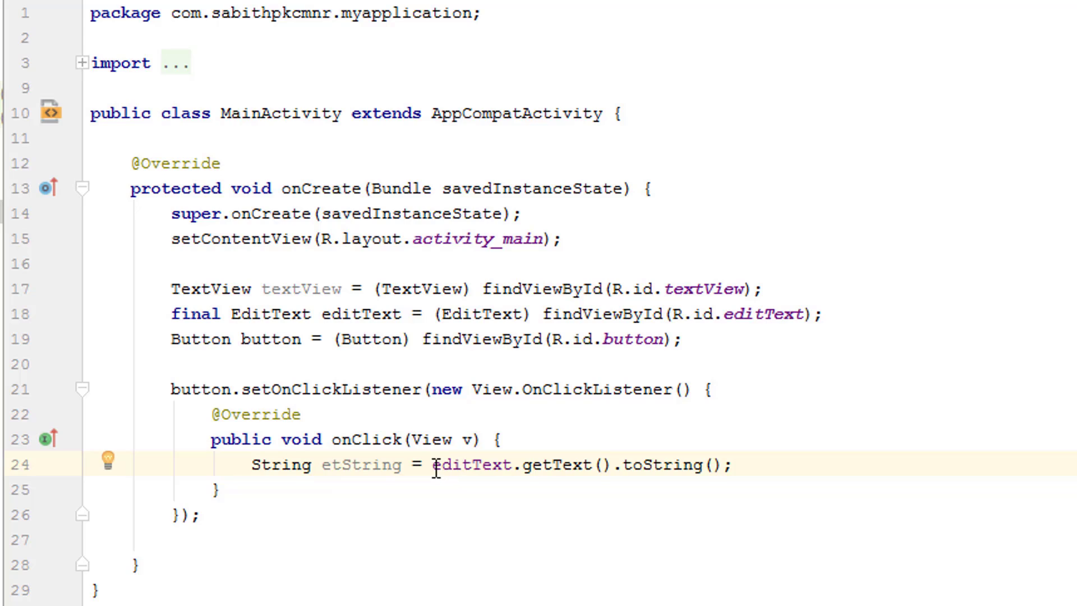
mouse_move(675, 463)
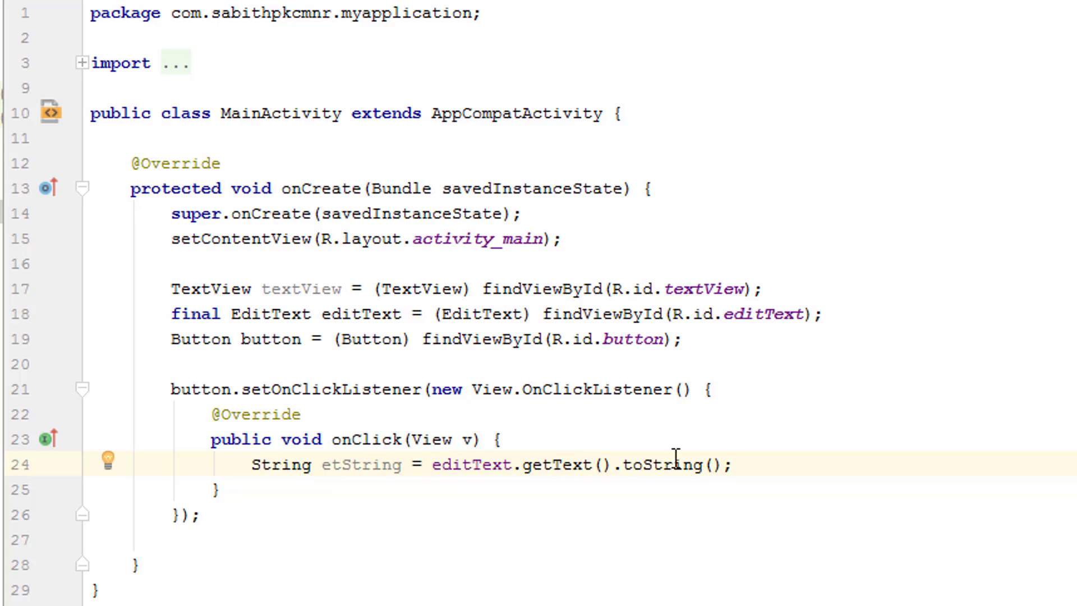
mouse_move(775, 468)
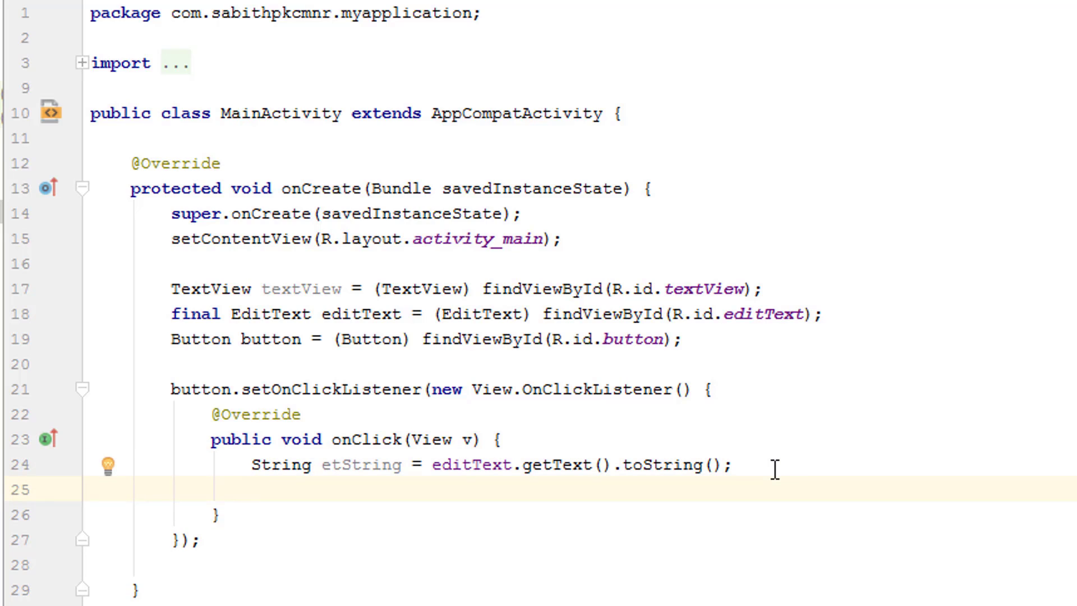
Add textView.setText(etString) in onClick, making textView final.
text(textView.s)
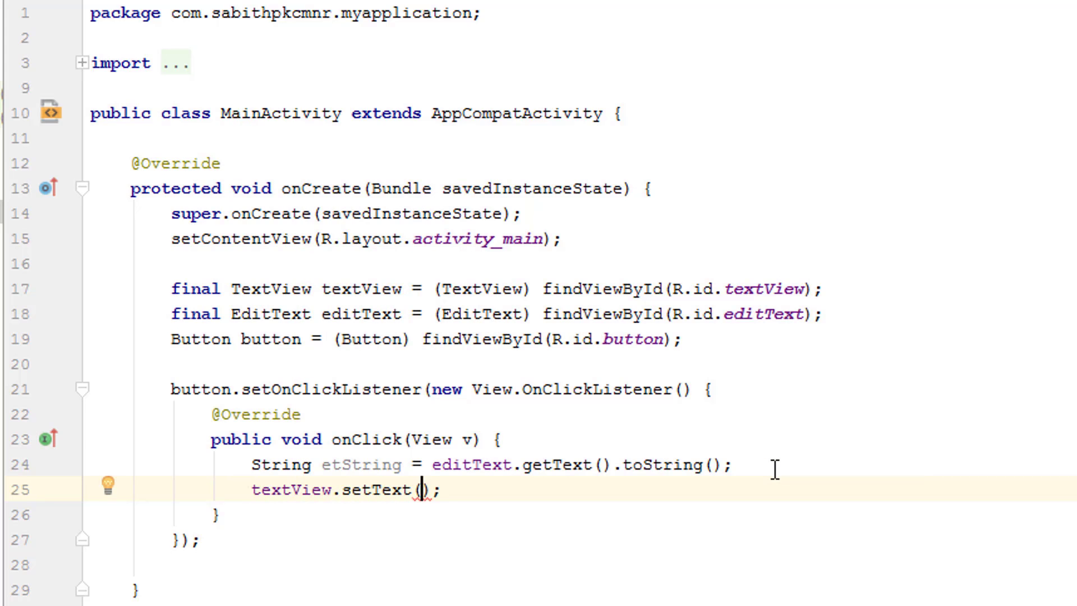
text(et)
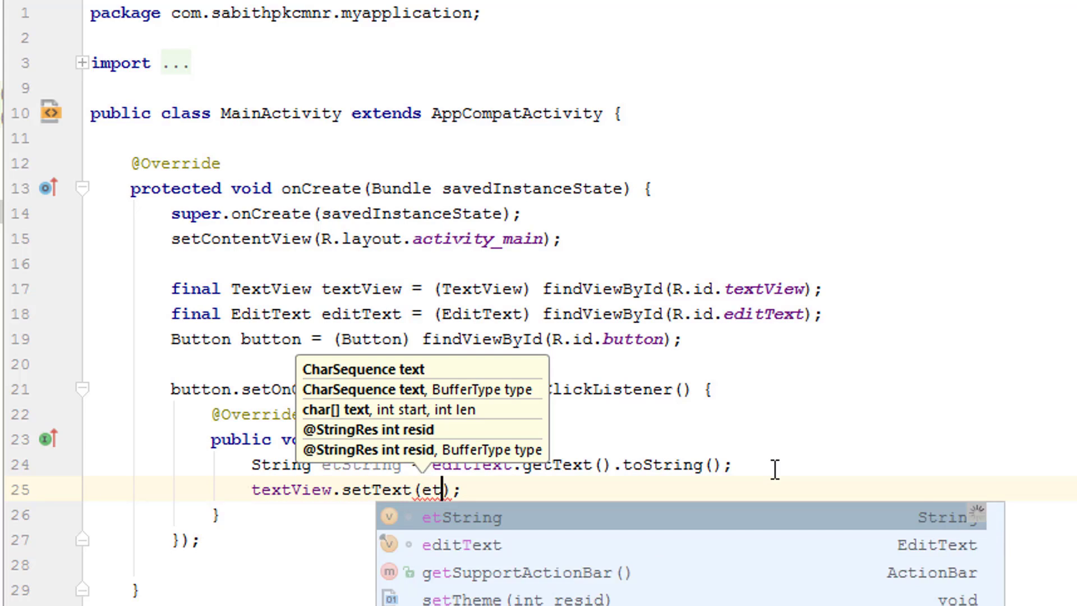
click(461, 517)
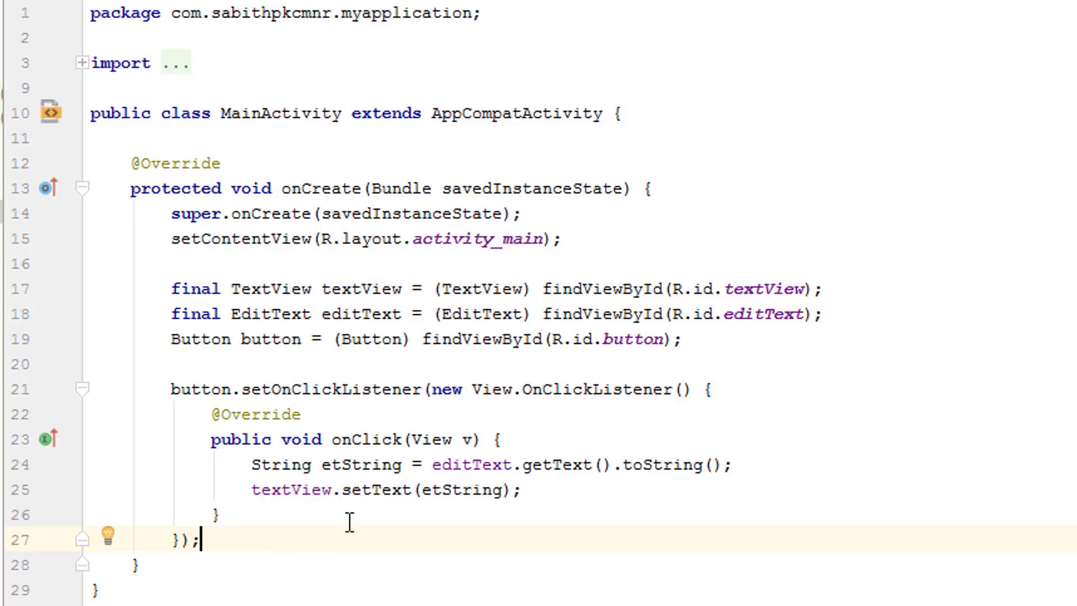
mouse_move(380, 486)
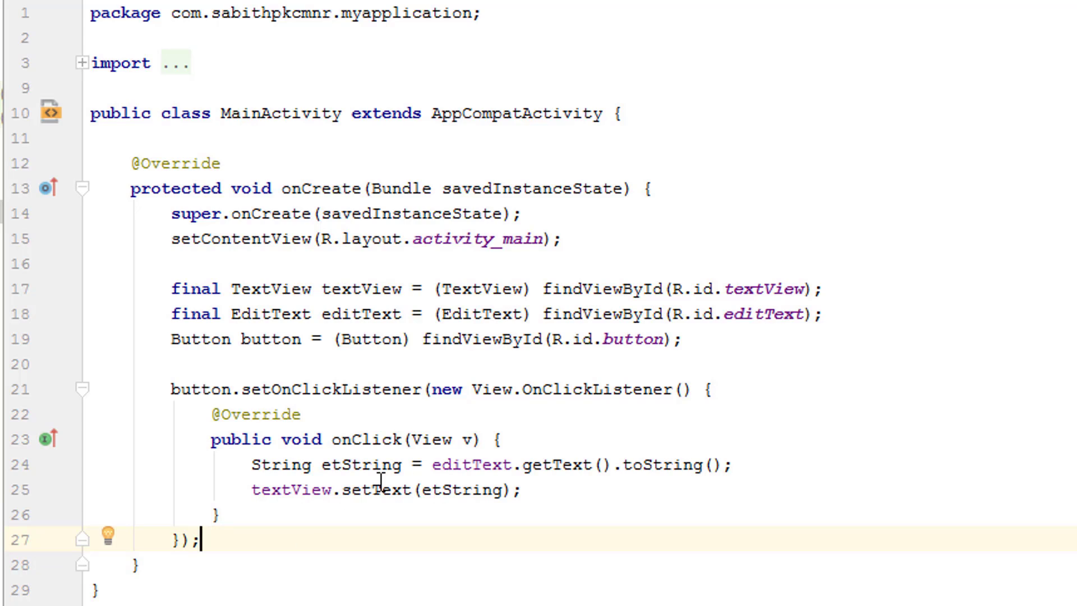
mouse_move(443, 464)
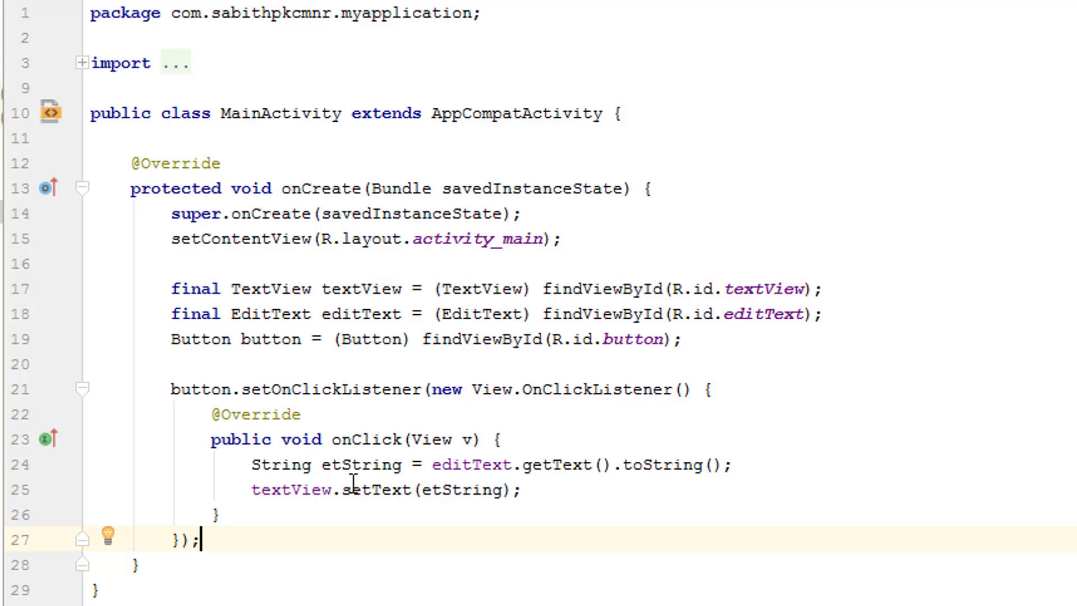
mouse_move(278, 477)
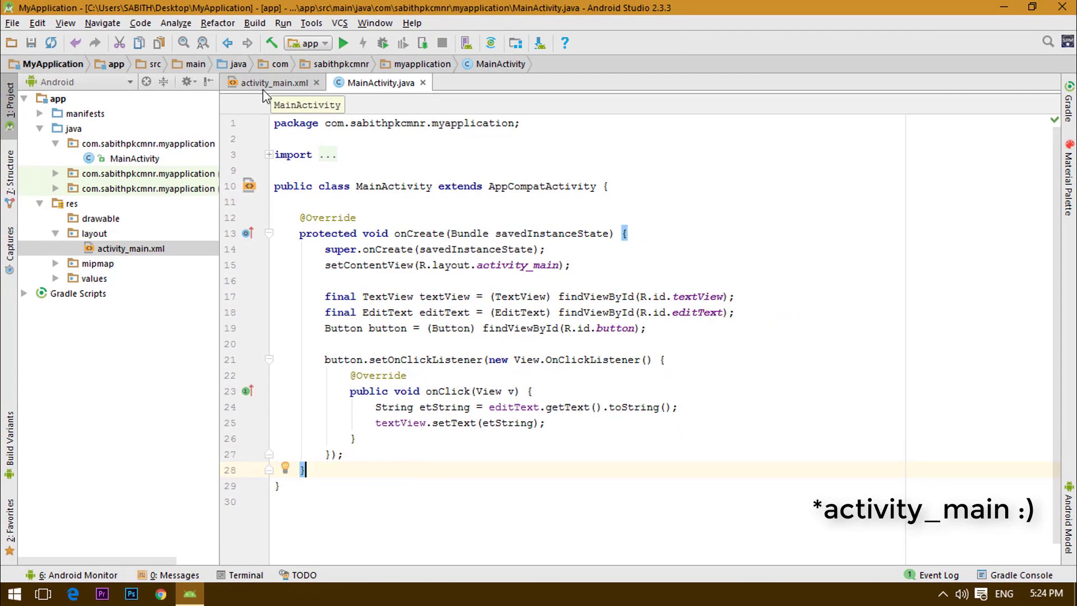
Return to the activity_main.xml source showing the EditText's attributes.
click(274, 81)
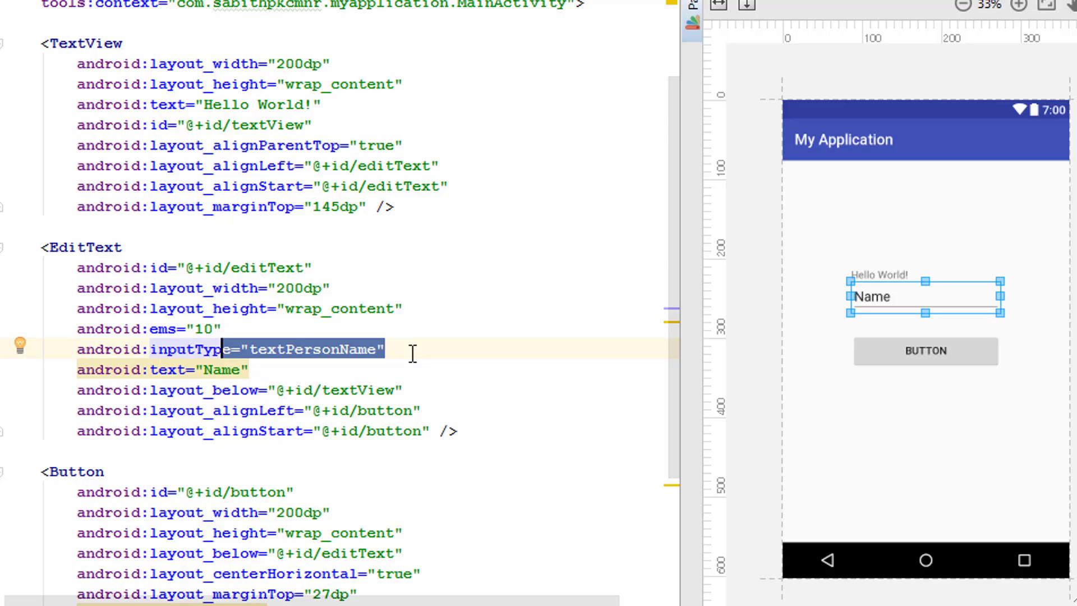
Empty the EditText's inputType value and browse the suggested input type options.
key(Delete)
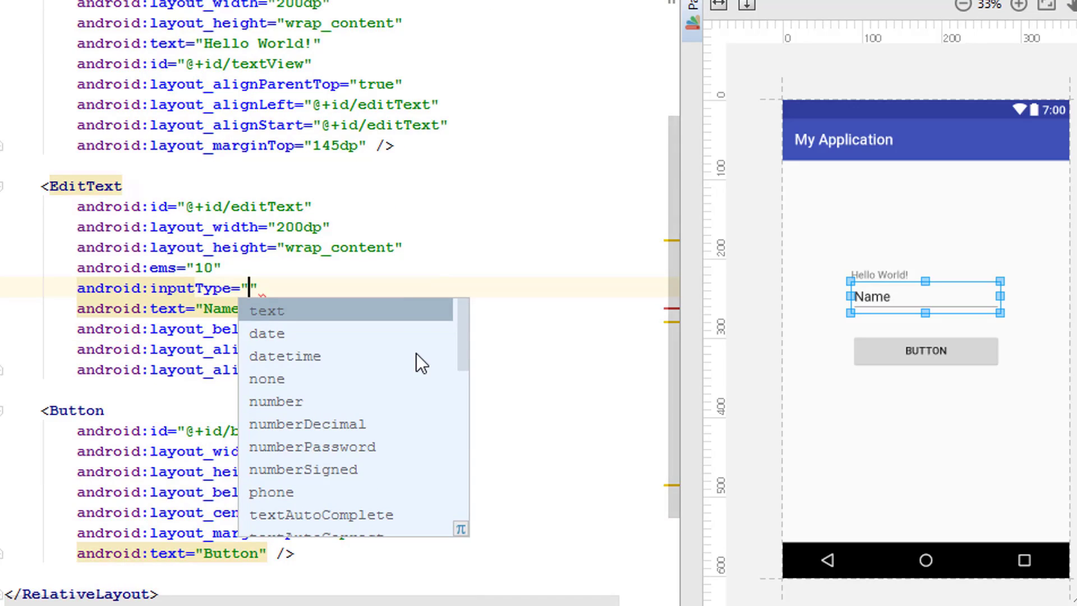
mouse_move(330, 314)
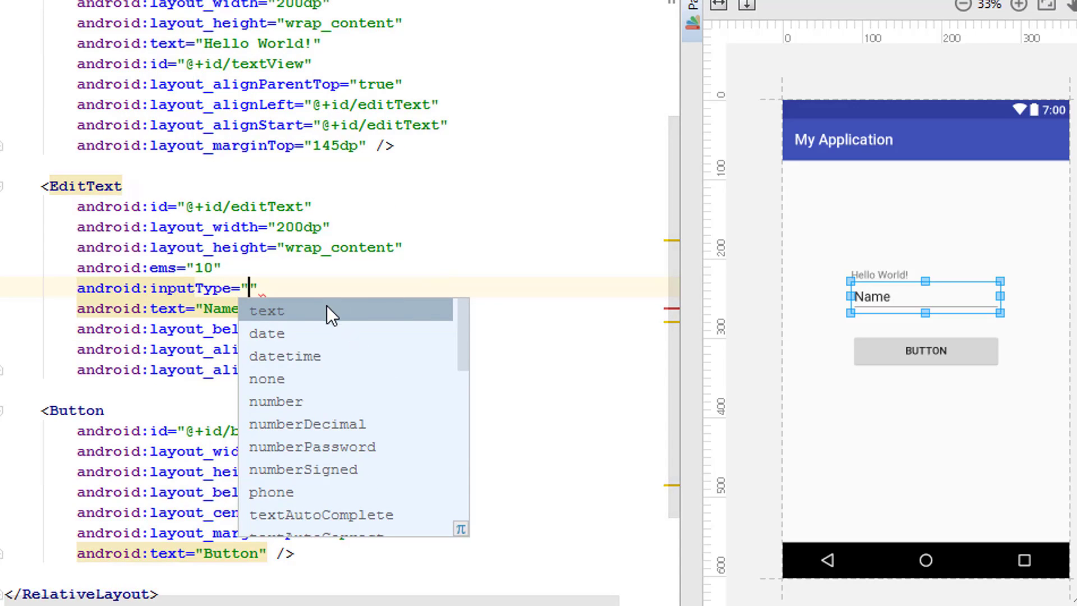
mouse_move(485, 309)
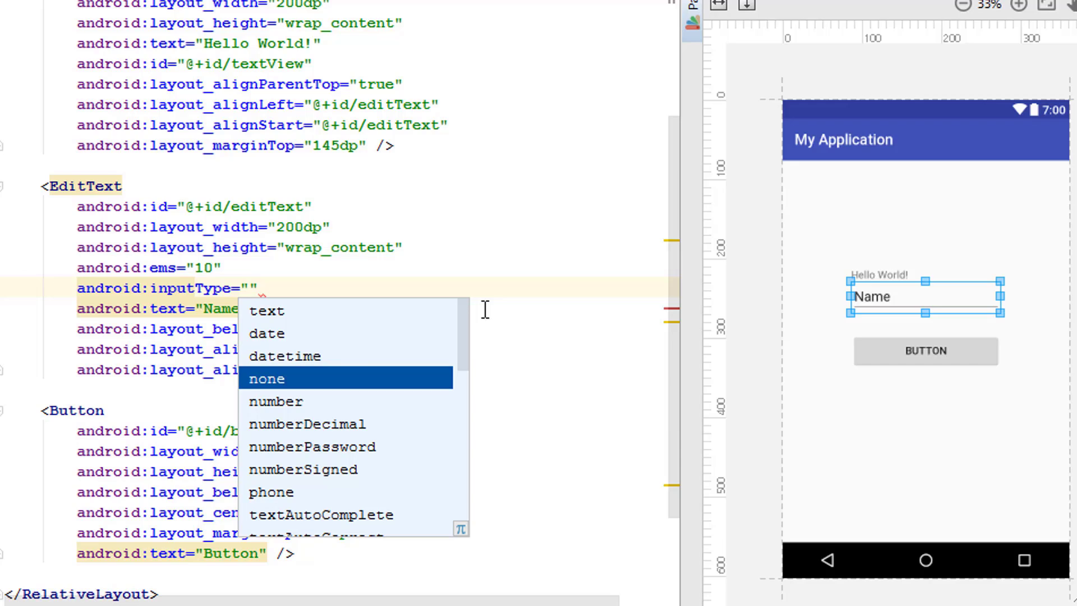
mouse_move(276, 402)
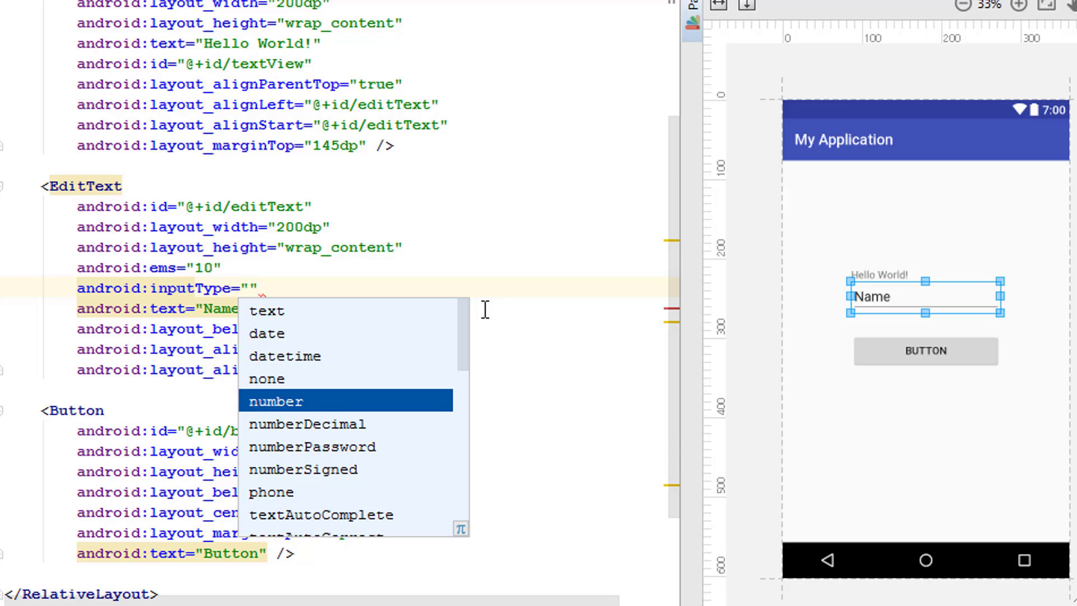
mouse_move(310, 446)
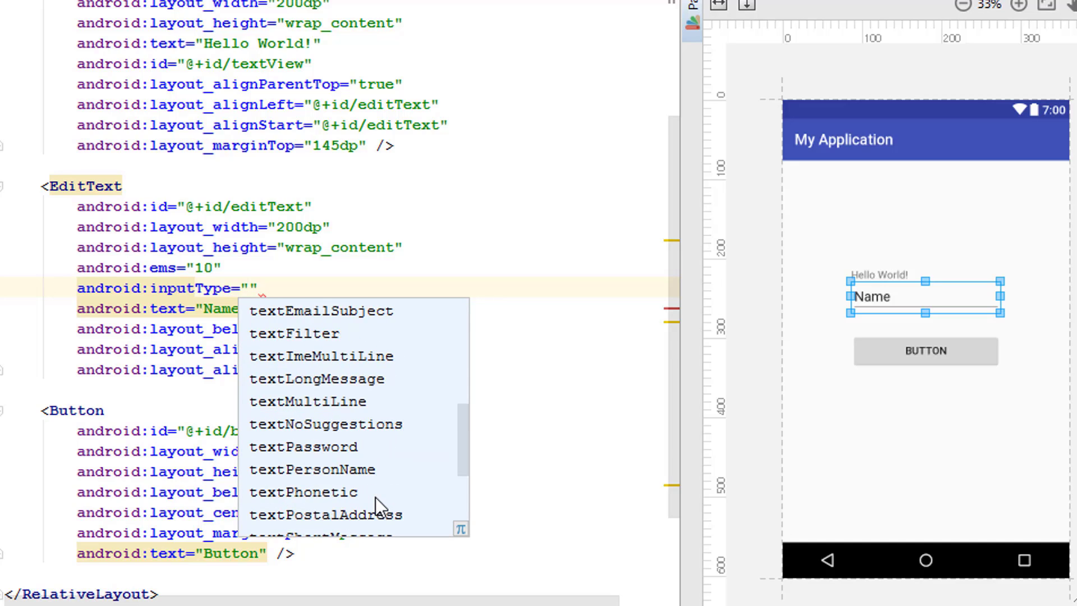
scroll(down, 3)
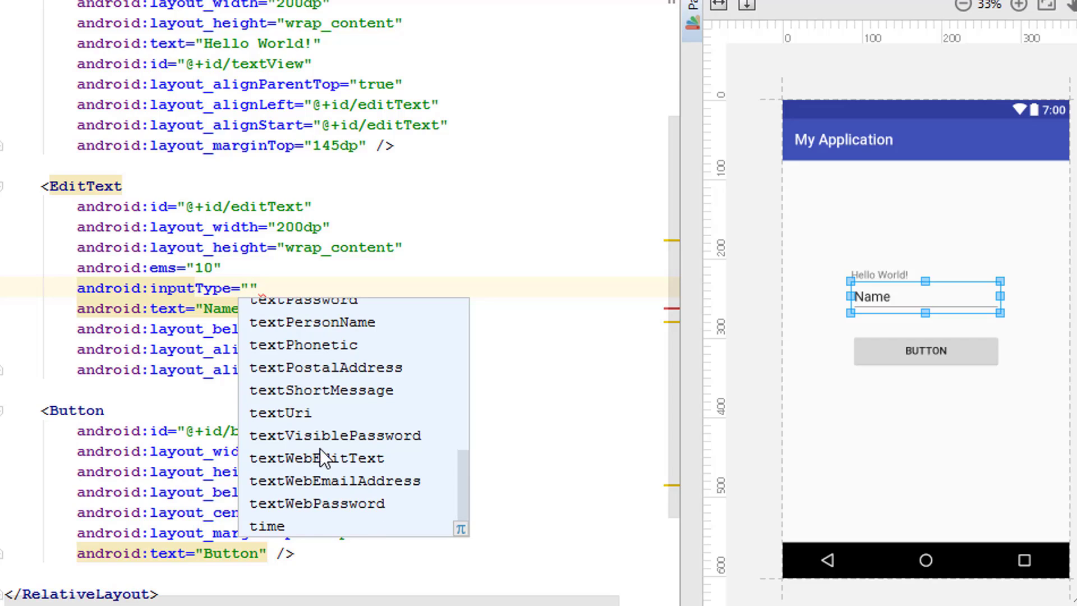
mouse_move(343, 415)
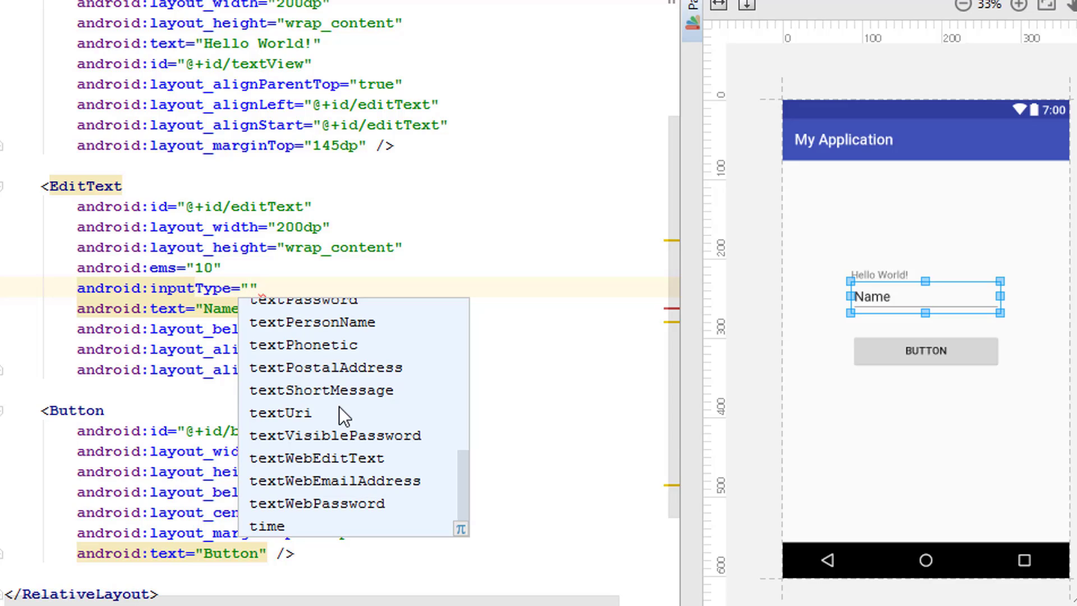
mouse_move(277, 474)
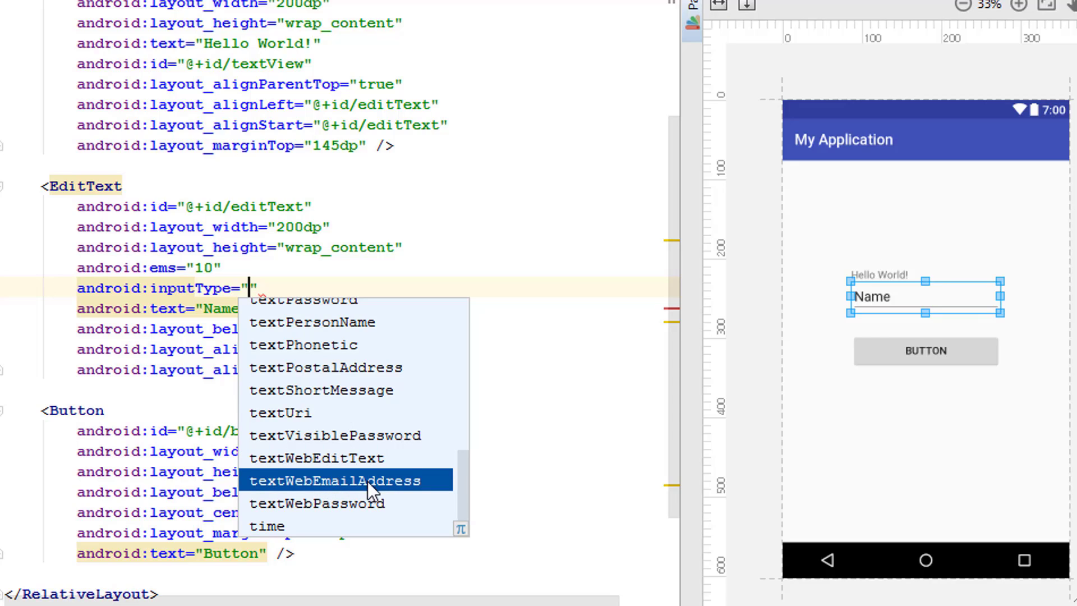
mouse_move(391, 500)
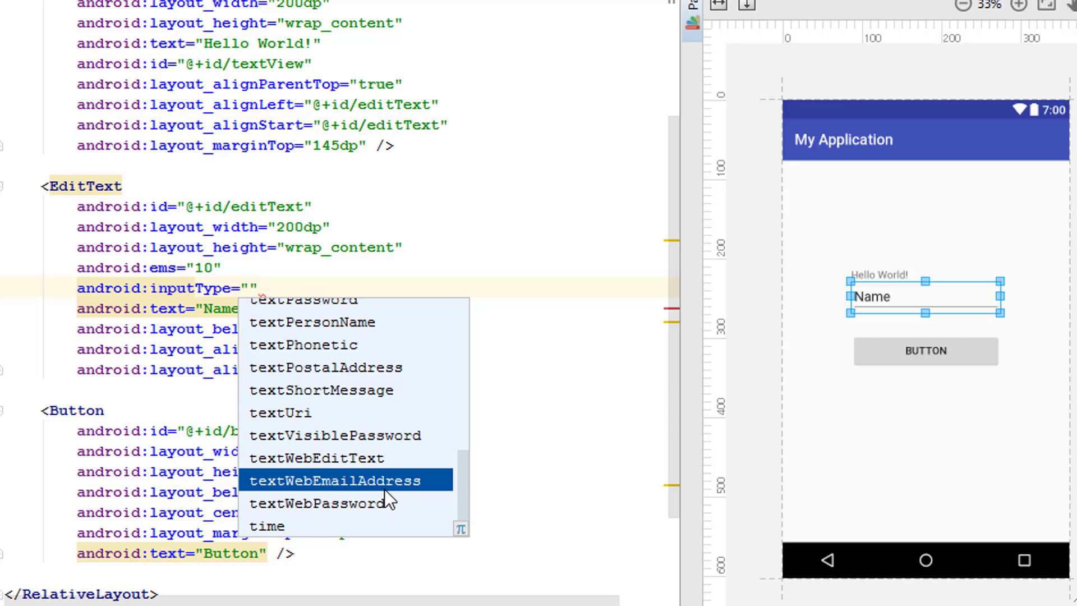
mouse_move(343, 457)
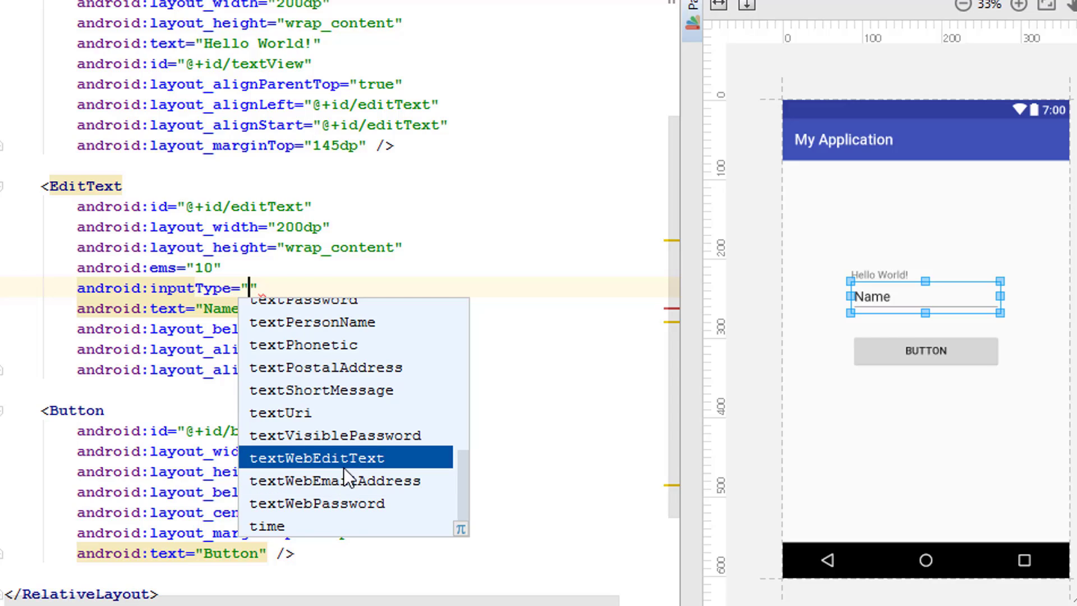
mouse_move(335, 436)
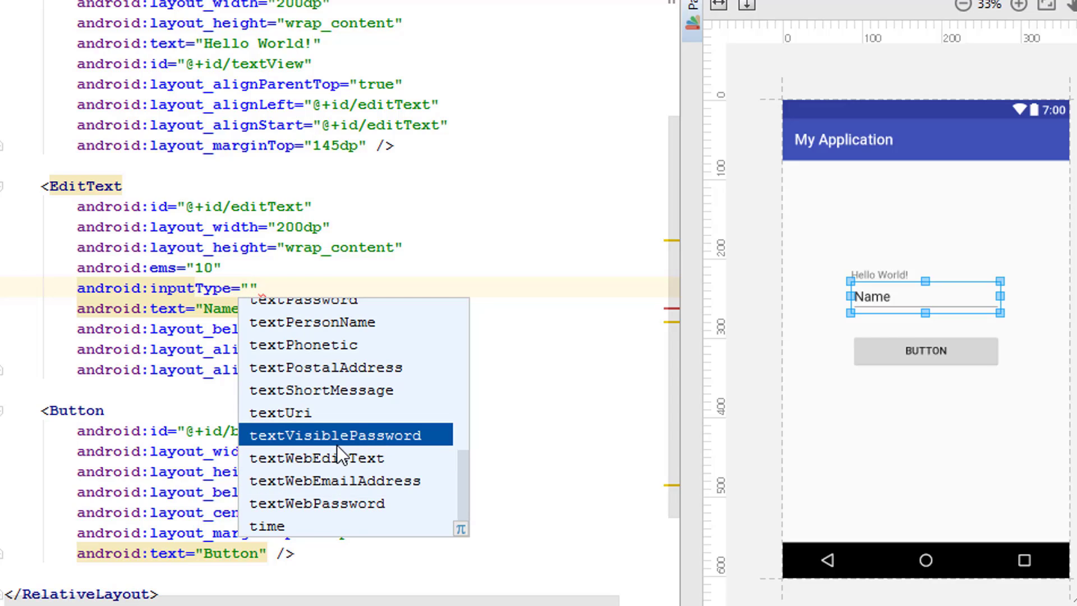
mouse_move(313, 450)
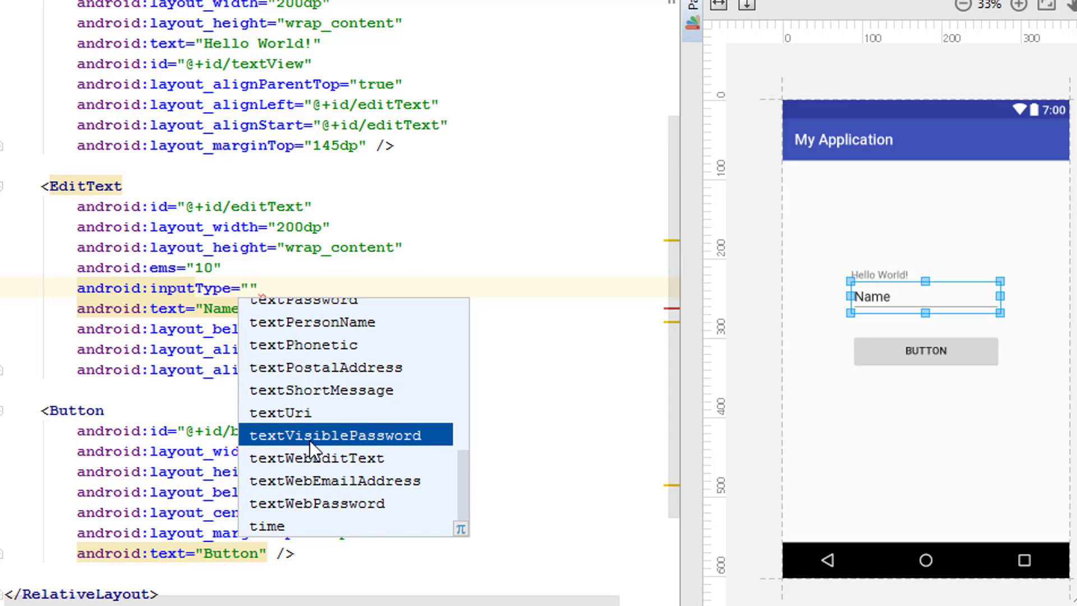
scroll(up, 3)
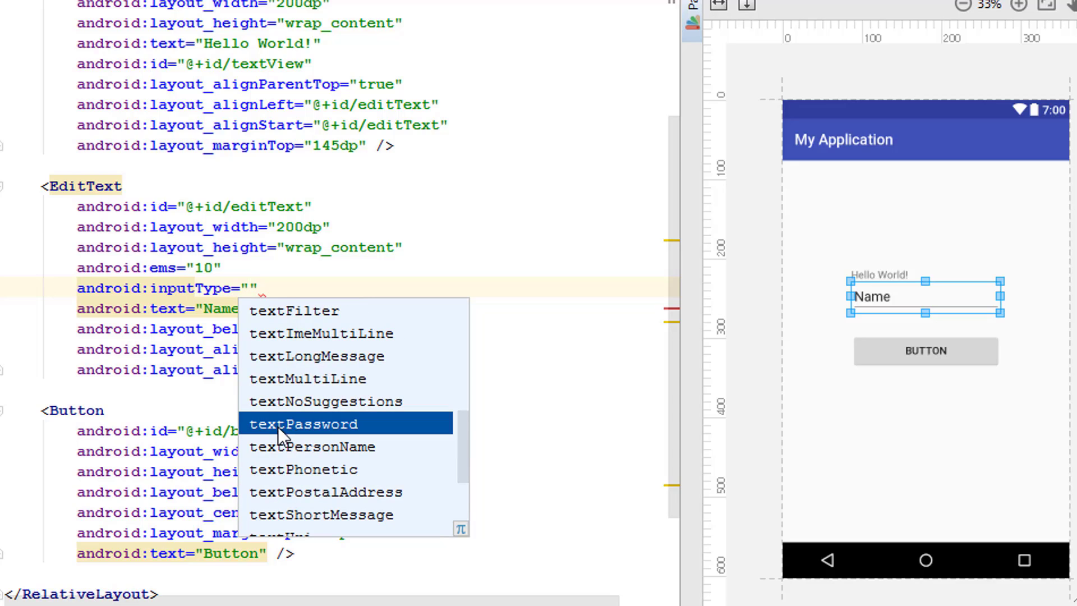
mouse_move(377, 433)
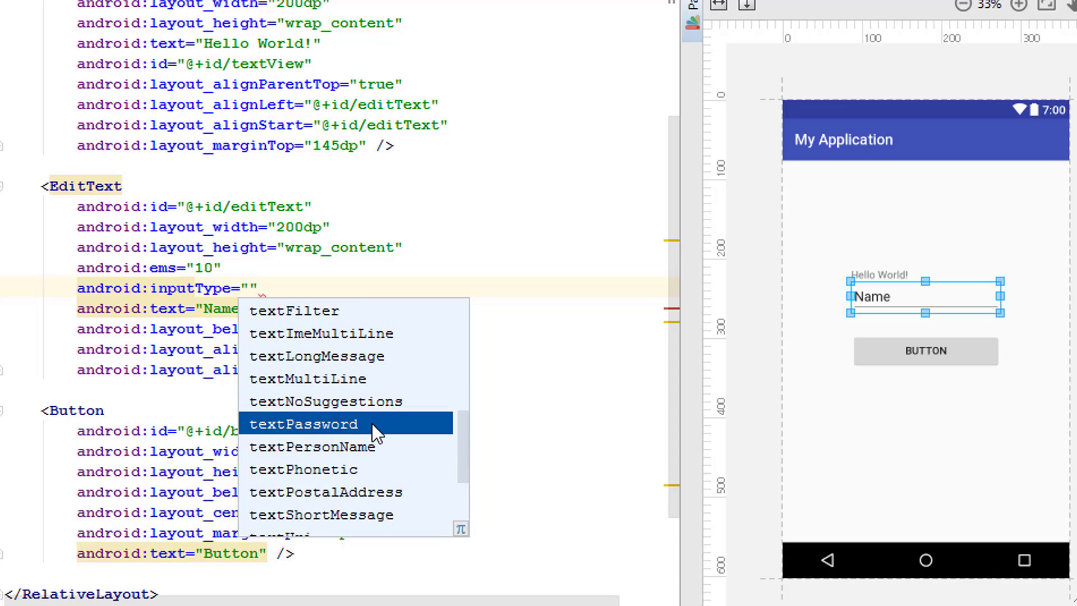
mouse_move(408, 434)
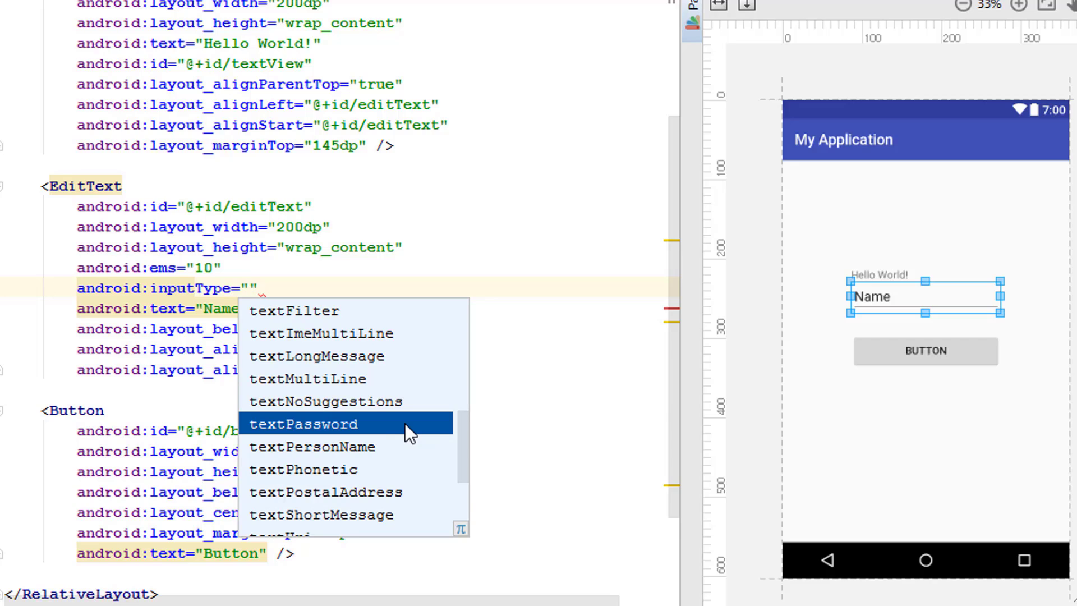
mouse_move(380, 392)
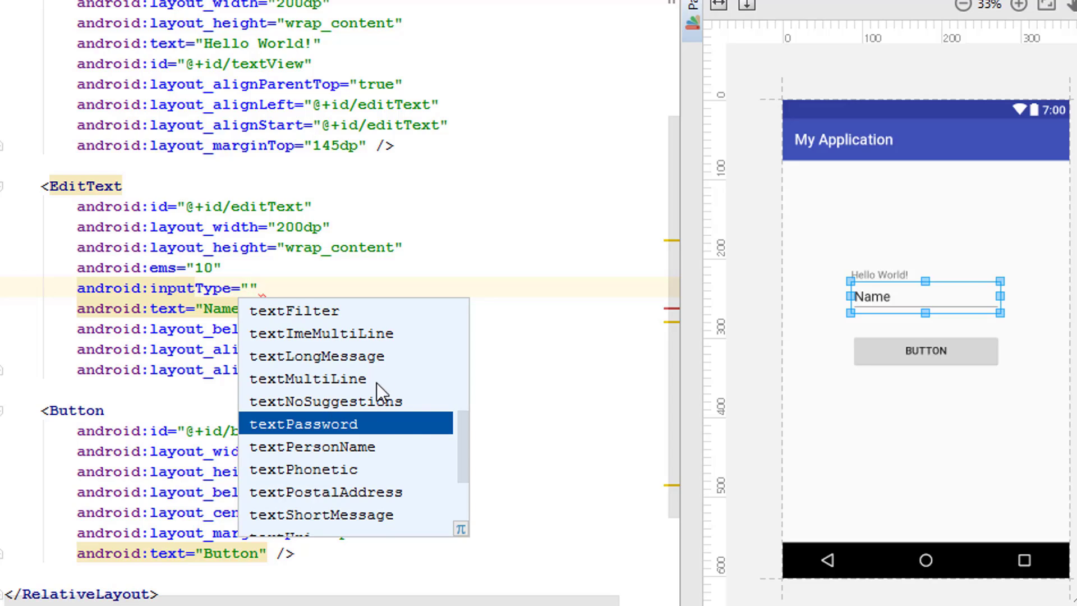
mouse_move(317, 456)
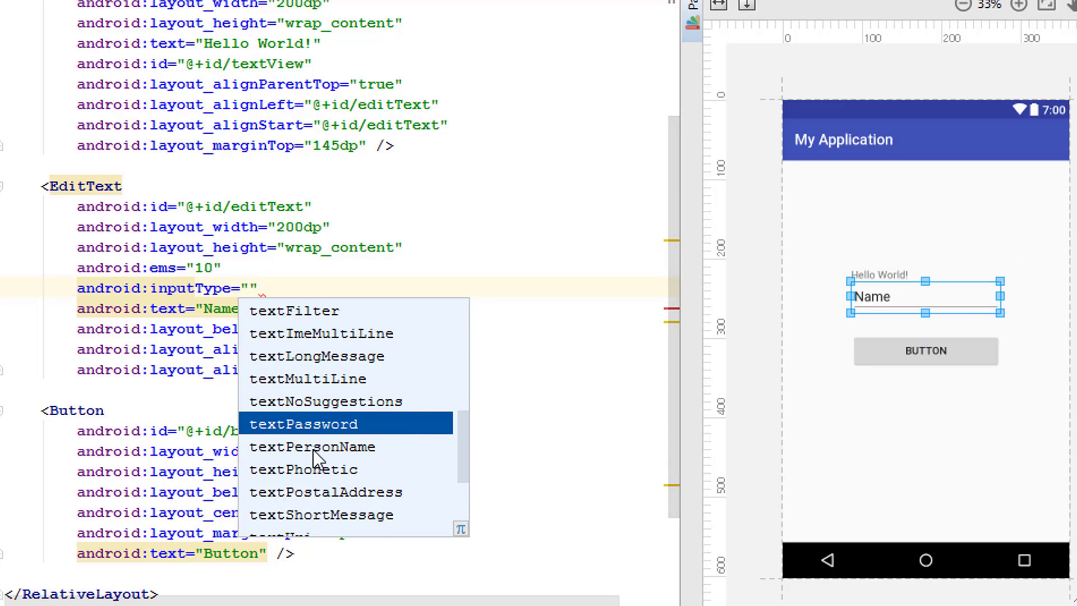
scroll(up, 3)
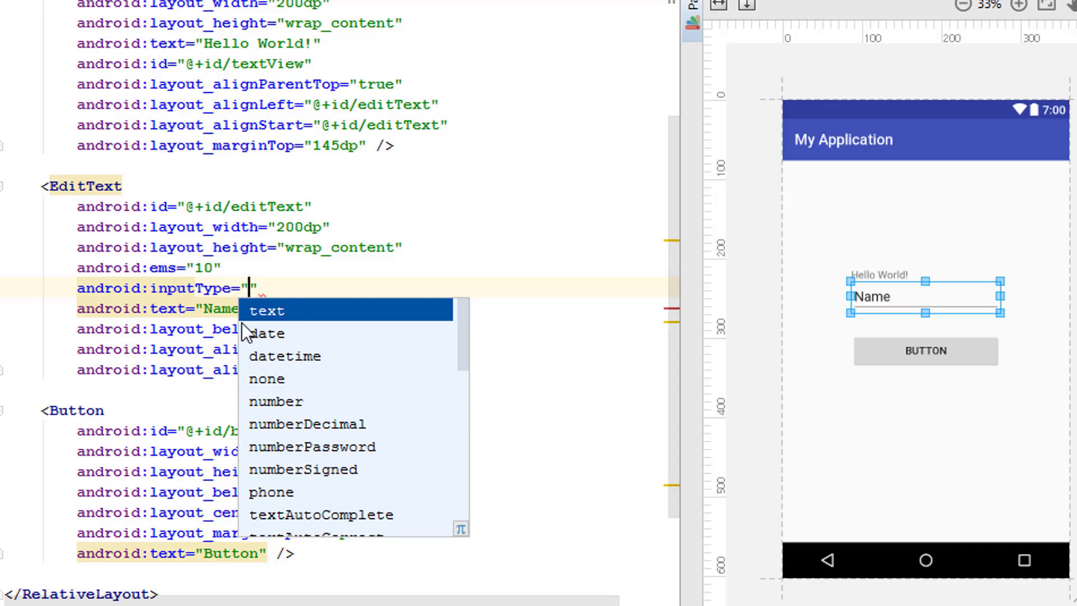
Choose 'text' as the EditText's android:inputType.
click(267, 310)
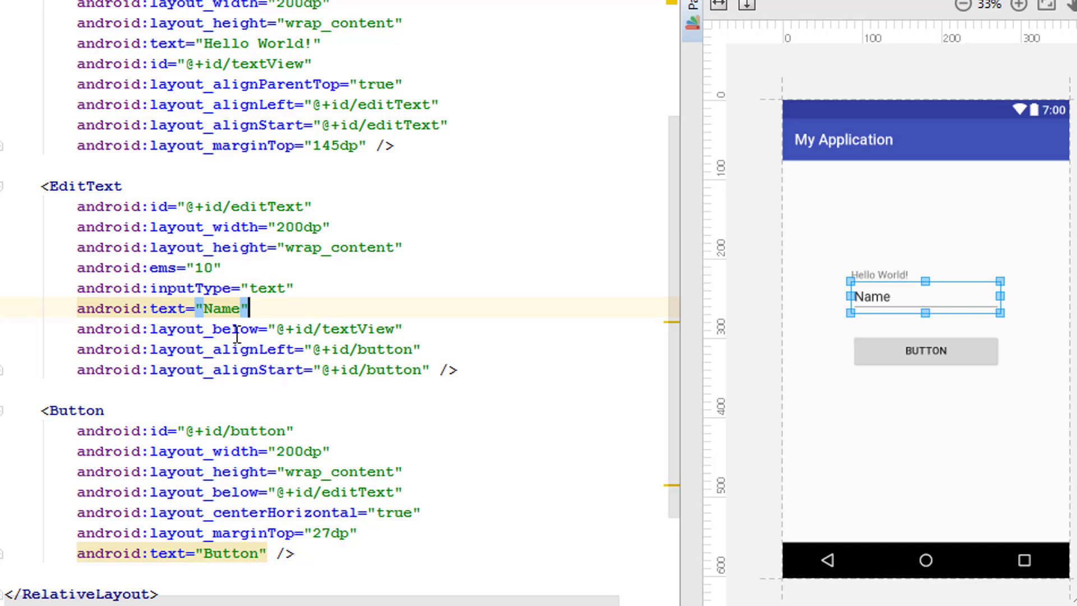
mouse_move(276, 308)
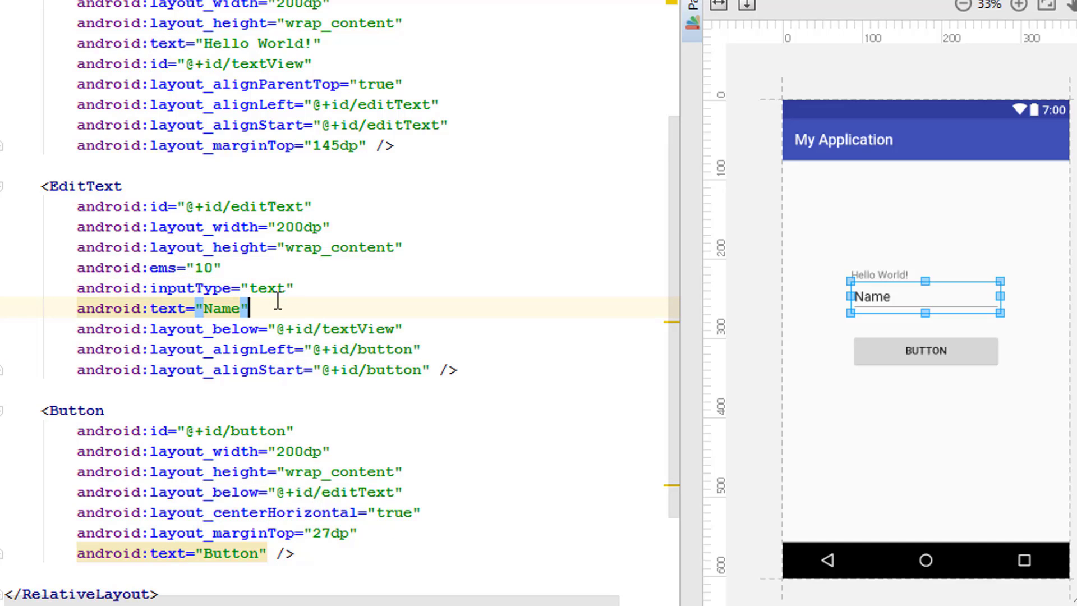
mouse_move(200, 307)
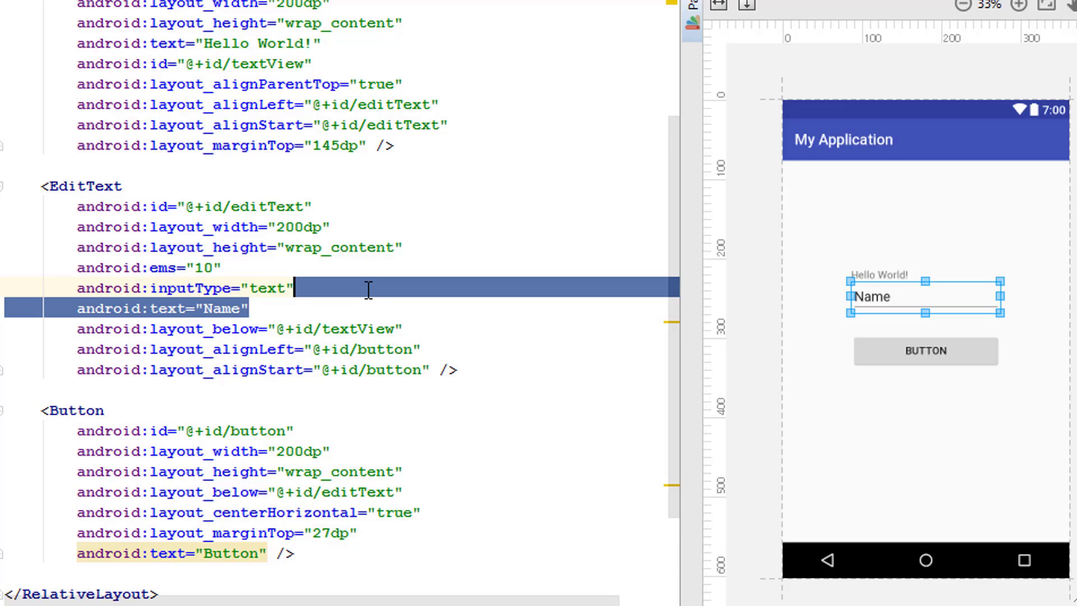
Swap the EditText's android:text="Name" for android:hint="Enter your name", dismissing the hardcoded-string warning.
key(Delete)
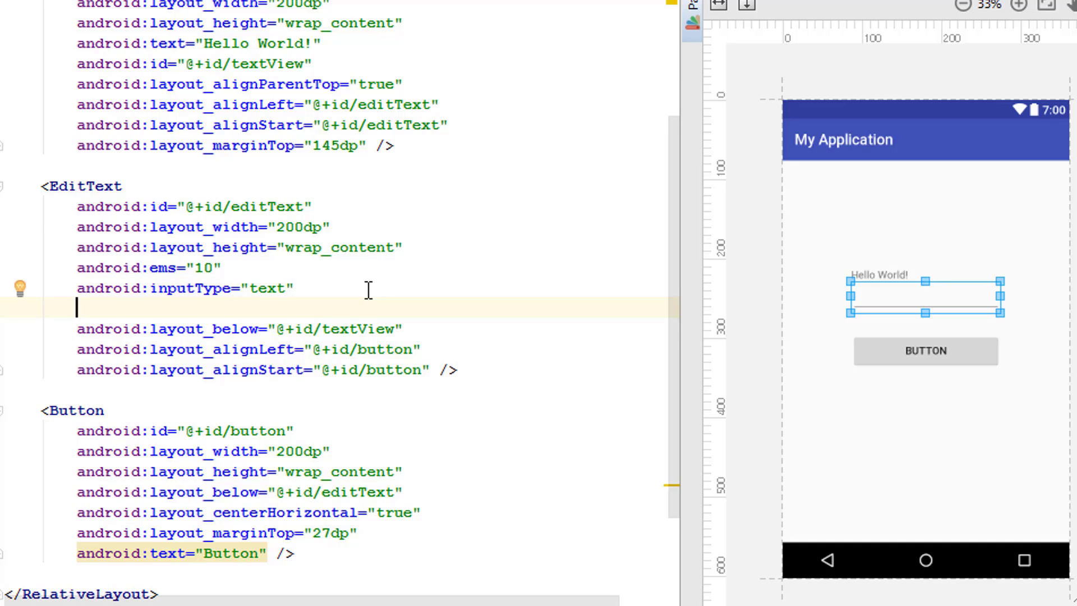
text(android:hg)
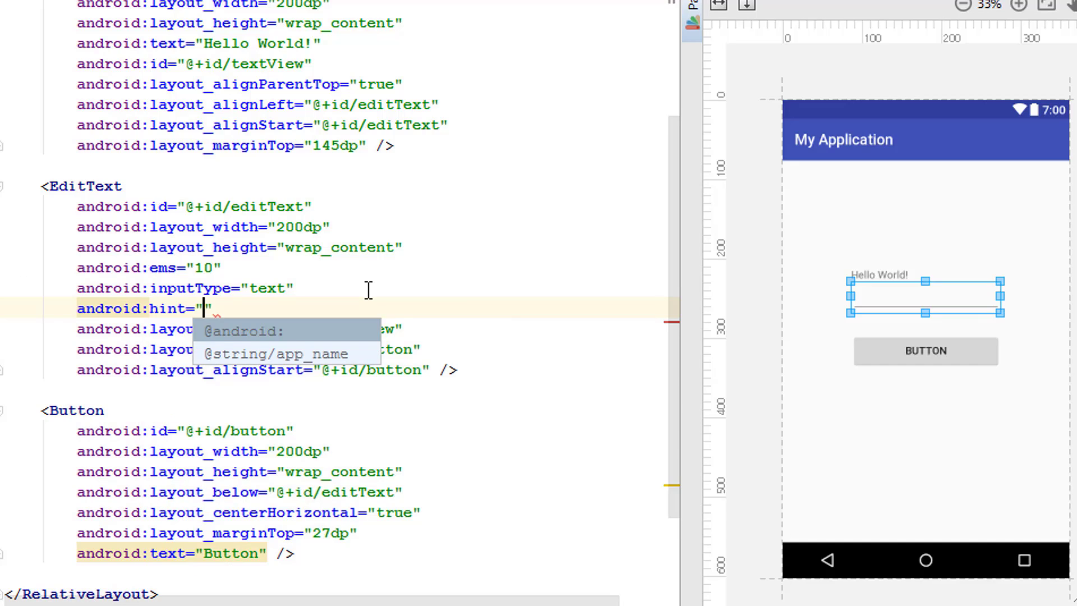
click(275, 354)
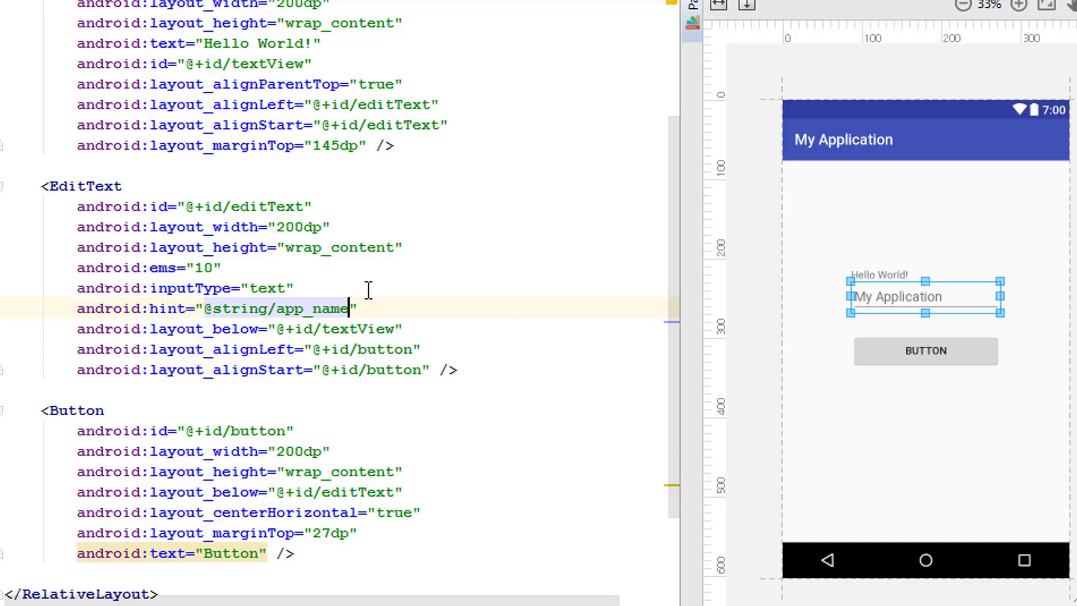
click(270, 287)
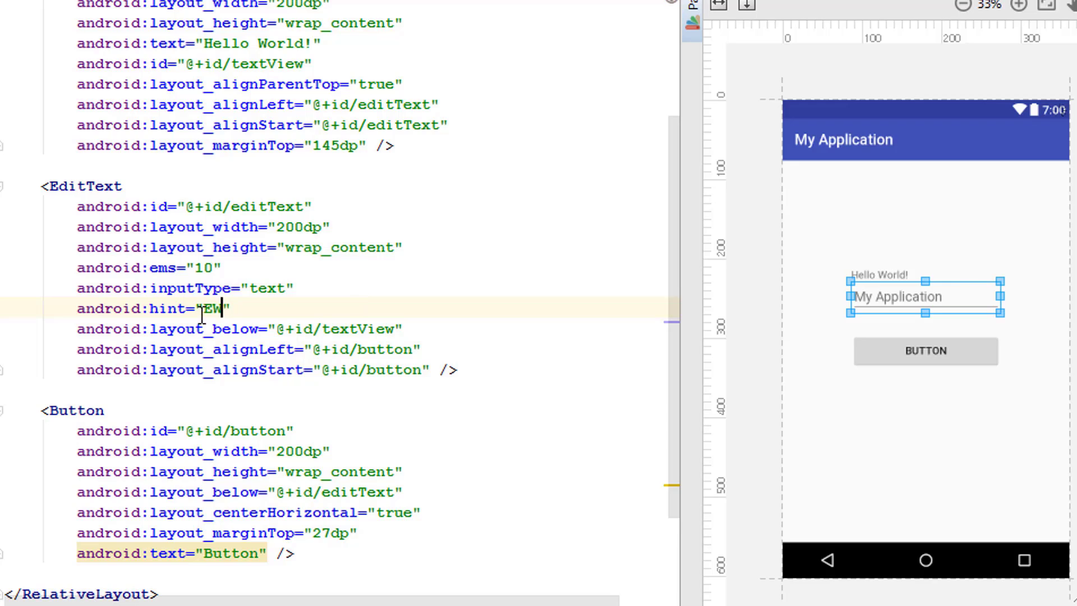
text(Enter)
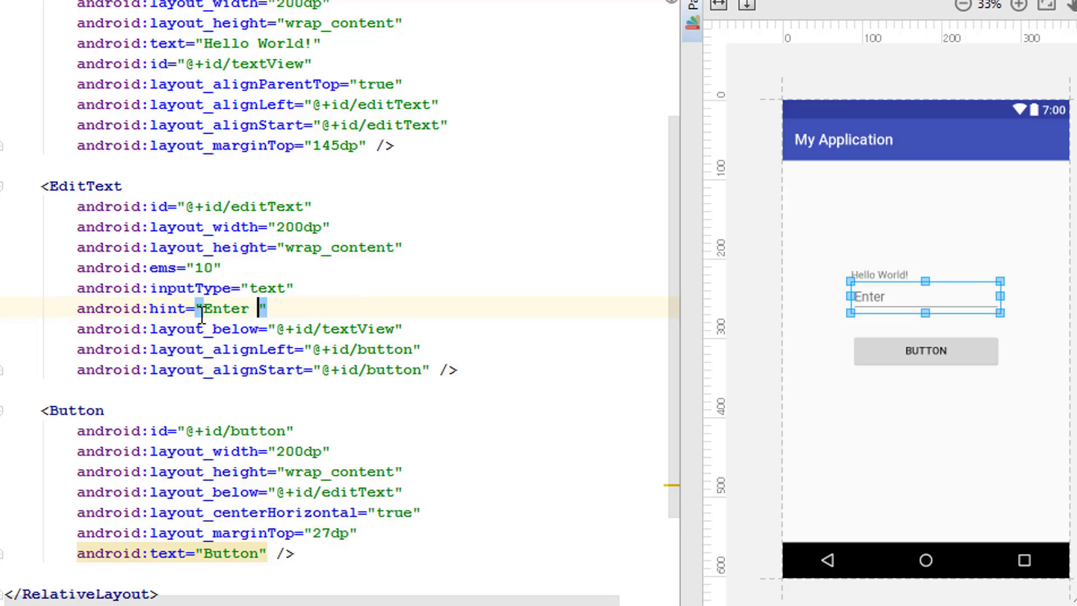
text(your name)
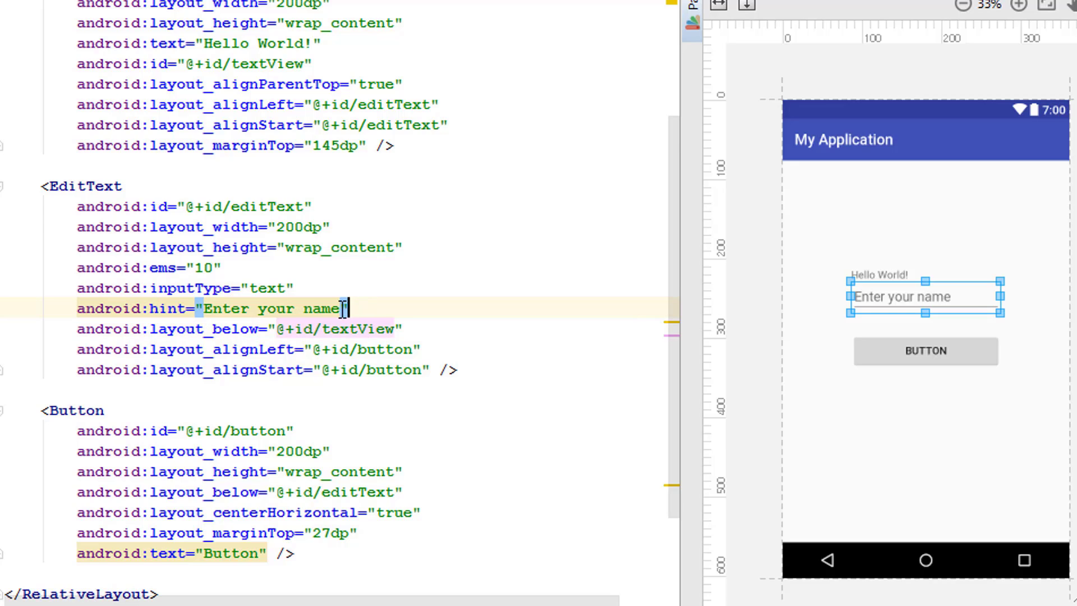
mouse_move(207, 308)
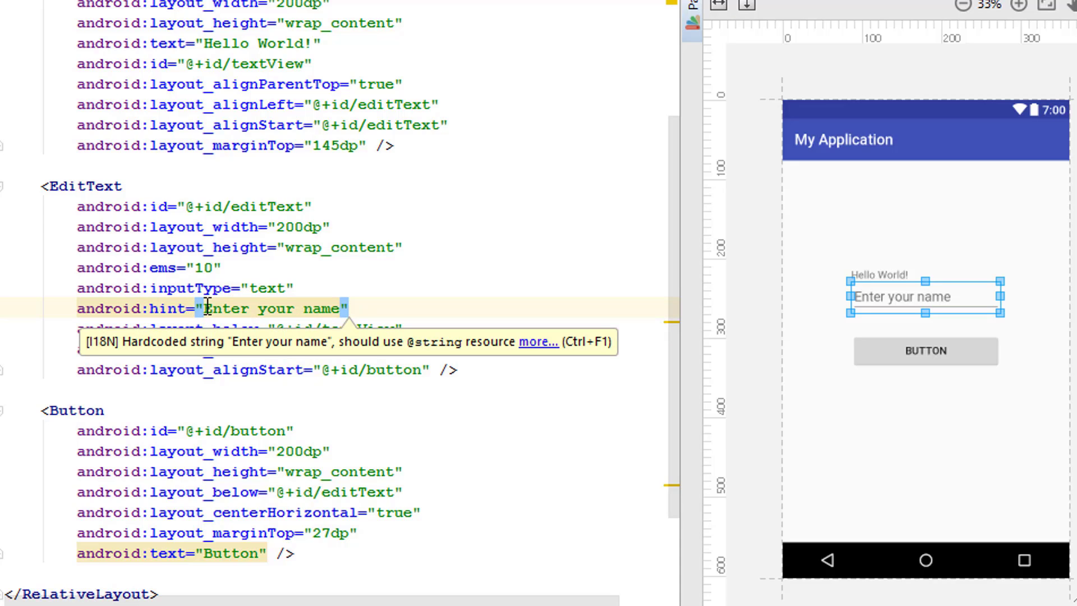
click(345, 308)
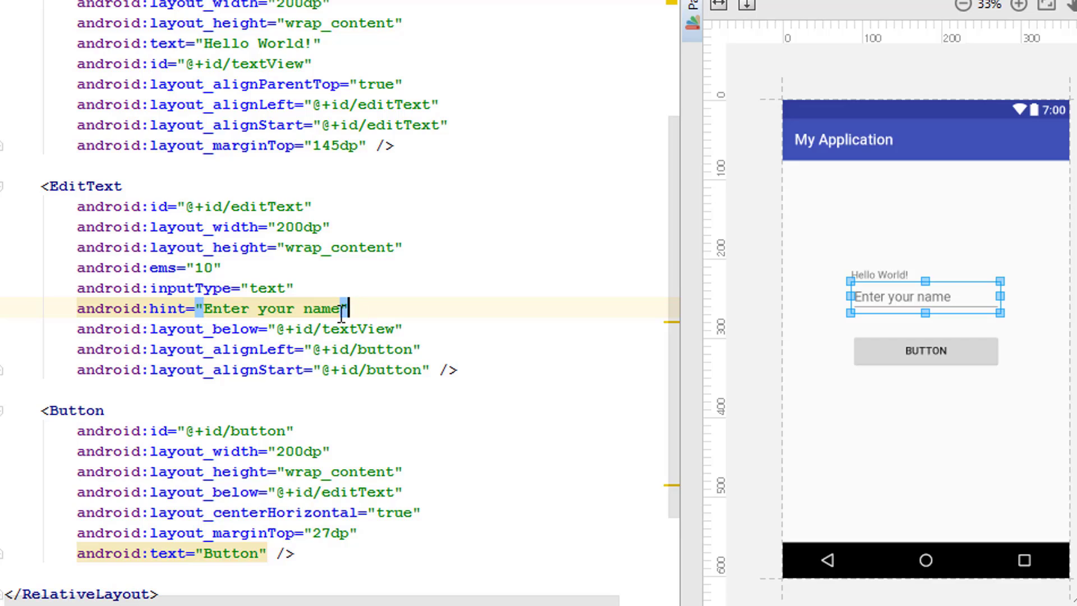
mouse_move(222, 242)
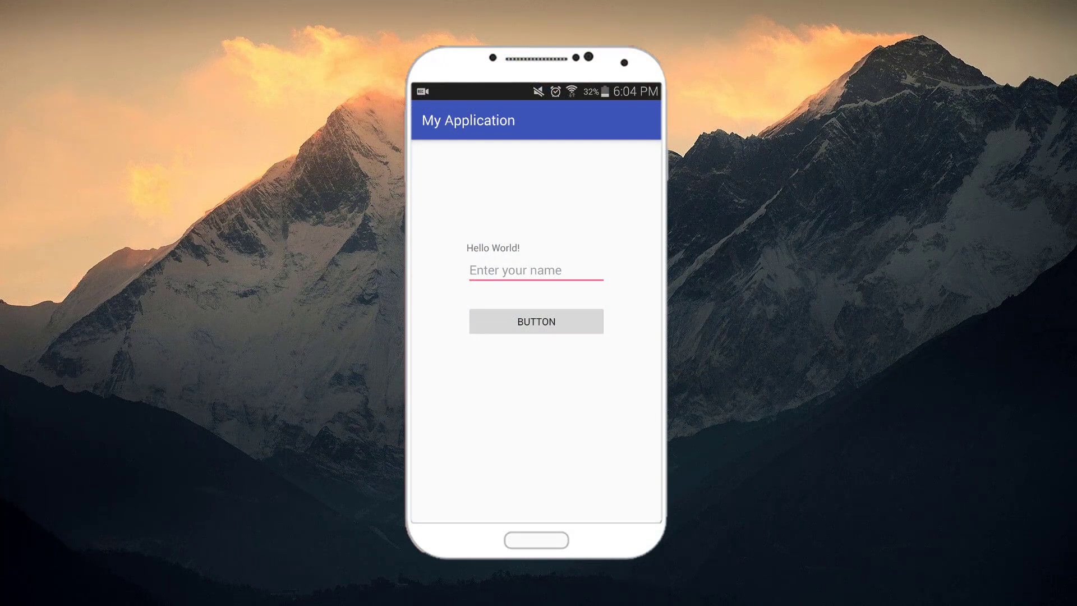
Enter 'hello' in the name field and tap BUTTON so the label shows it.
text(he)
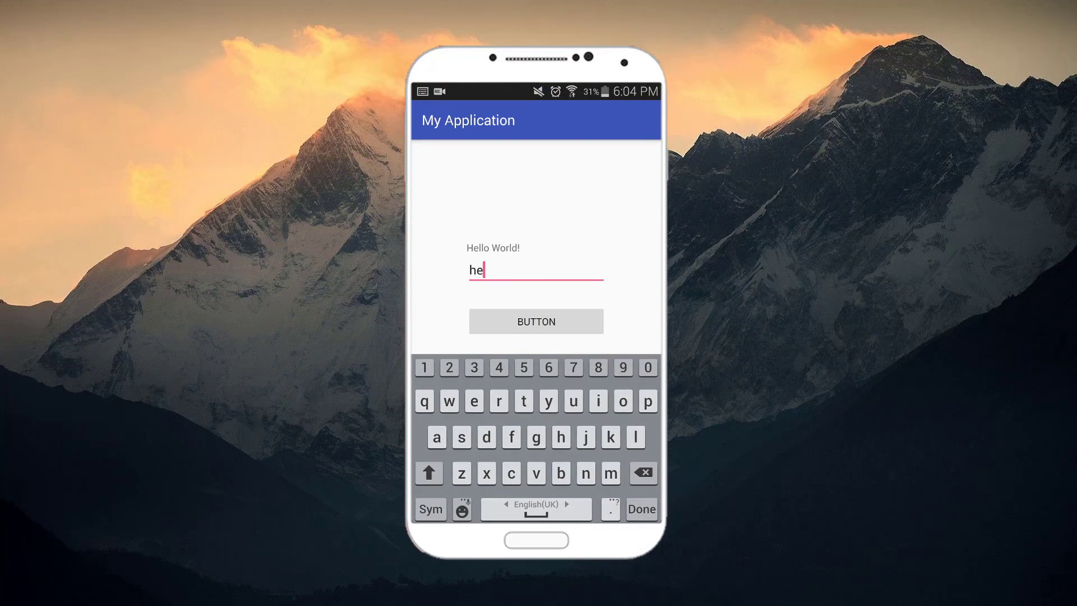
text(llo)
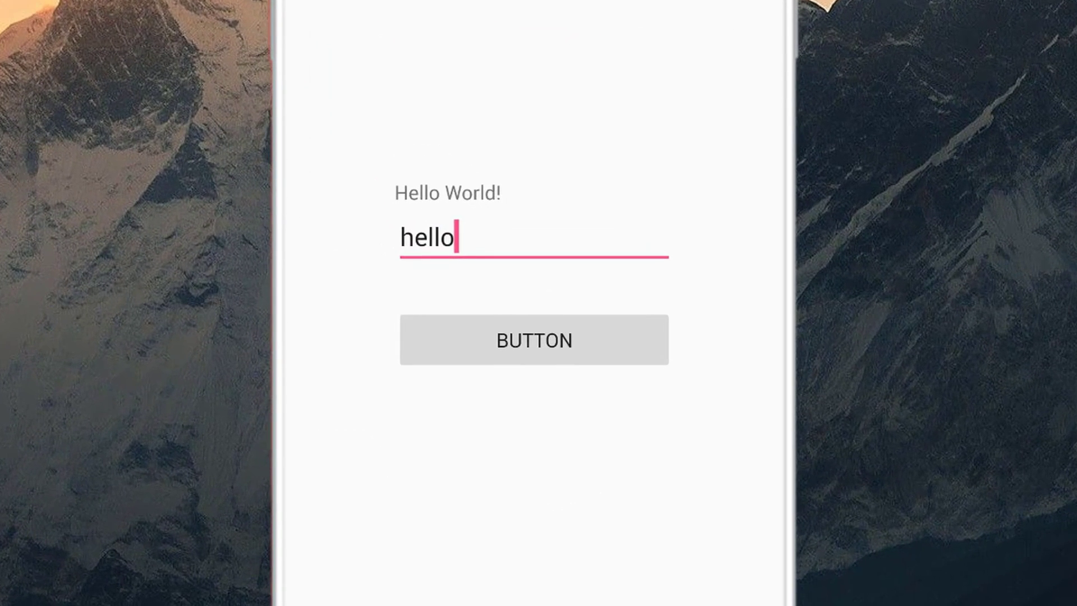
click(534, 340)
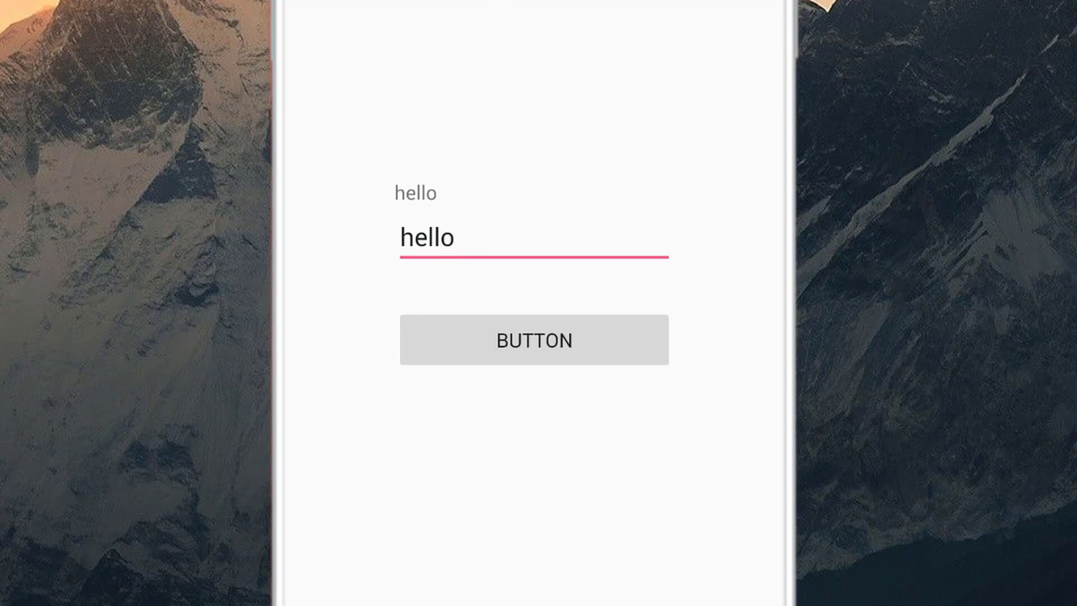